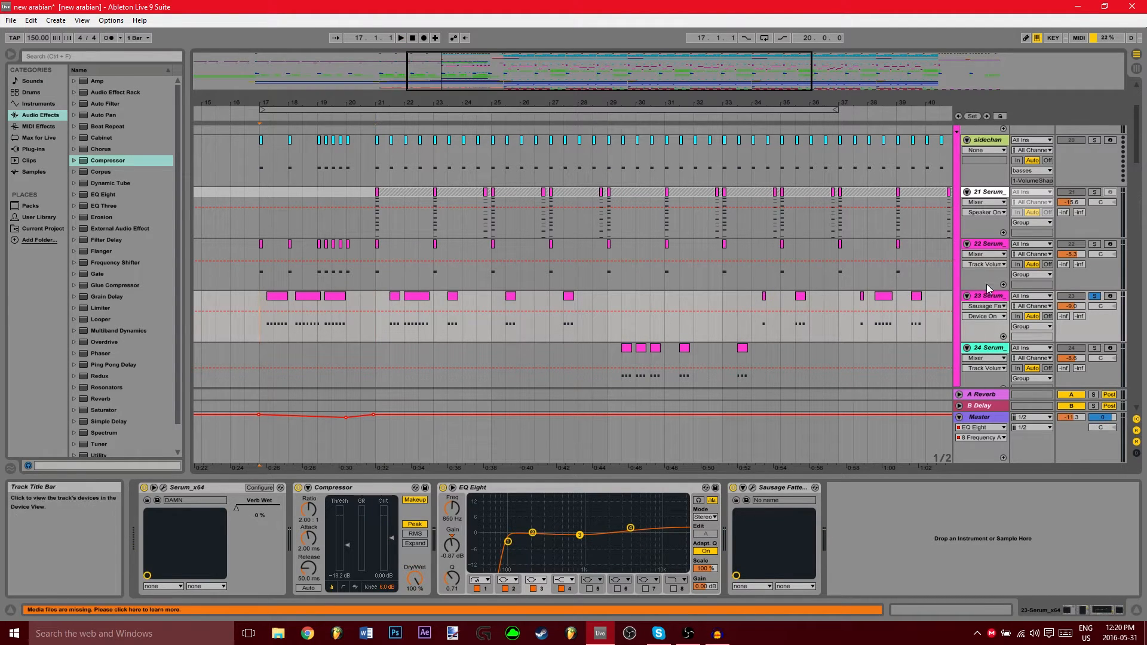
Open the Serum_x64 plugin window on track 23 Serum to show its oscillators and envelopes
{"action": "left_click", "coordinate": [400, 37]}
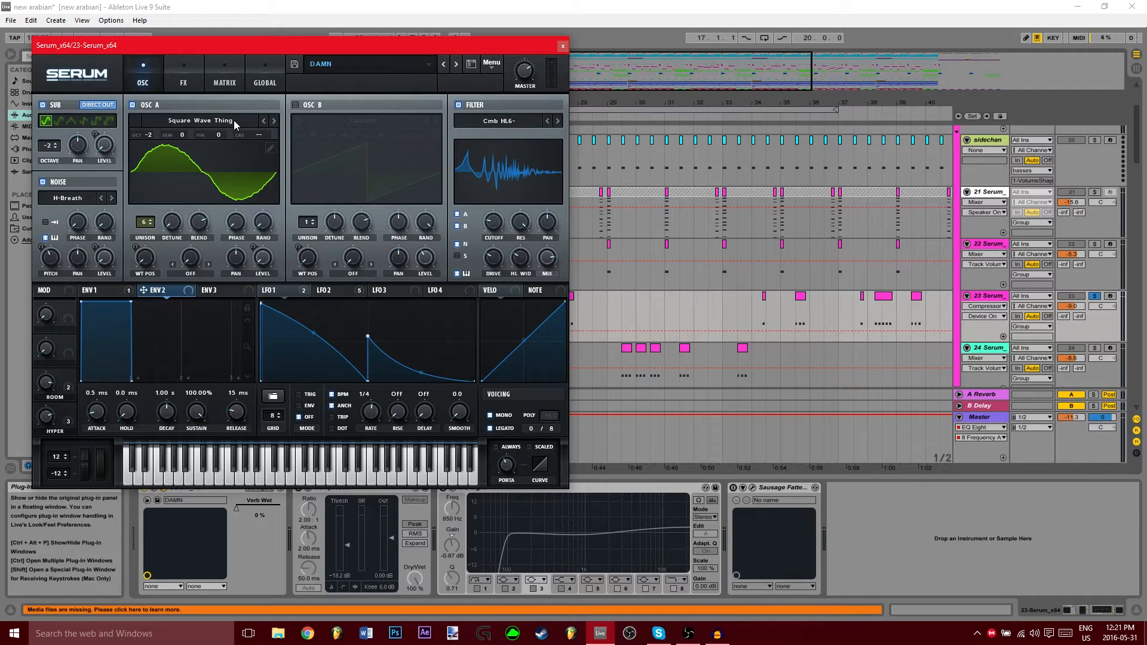
{"action": "mouse_move", "coordinate": [492, 257]}
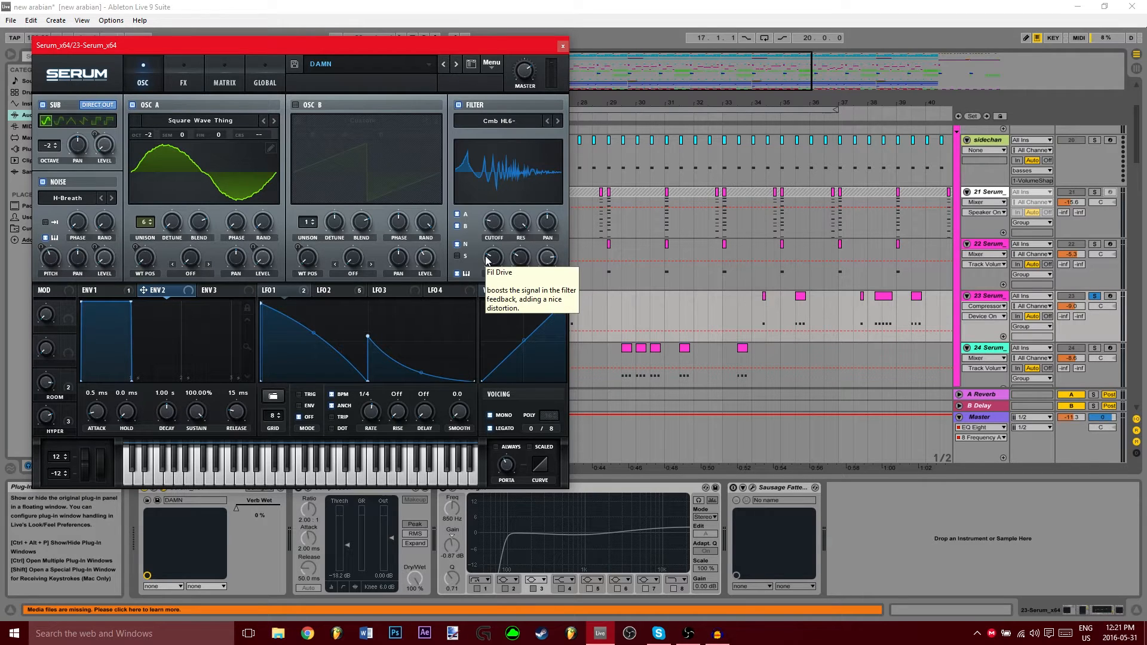
{"action": "mouse_move", "coordinate": [473, 264]}
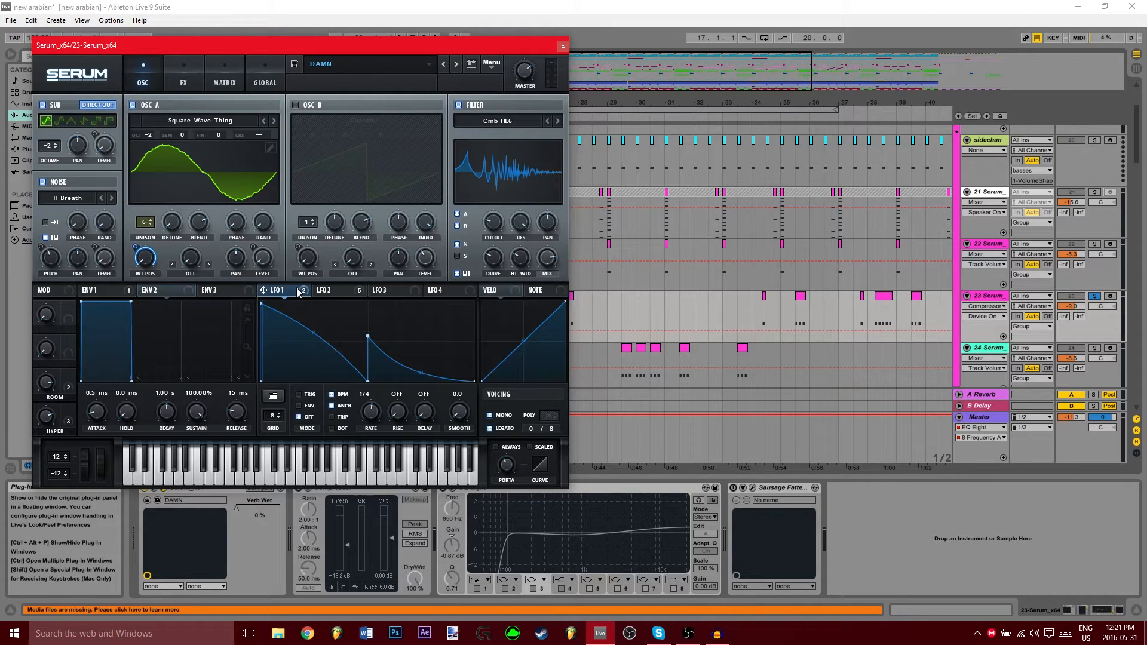
{"action": "mouse_move", "coordinate": [130, 273]}
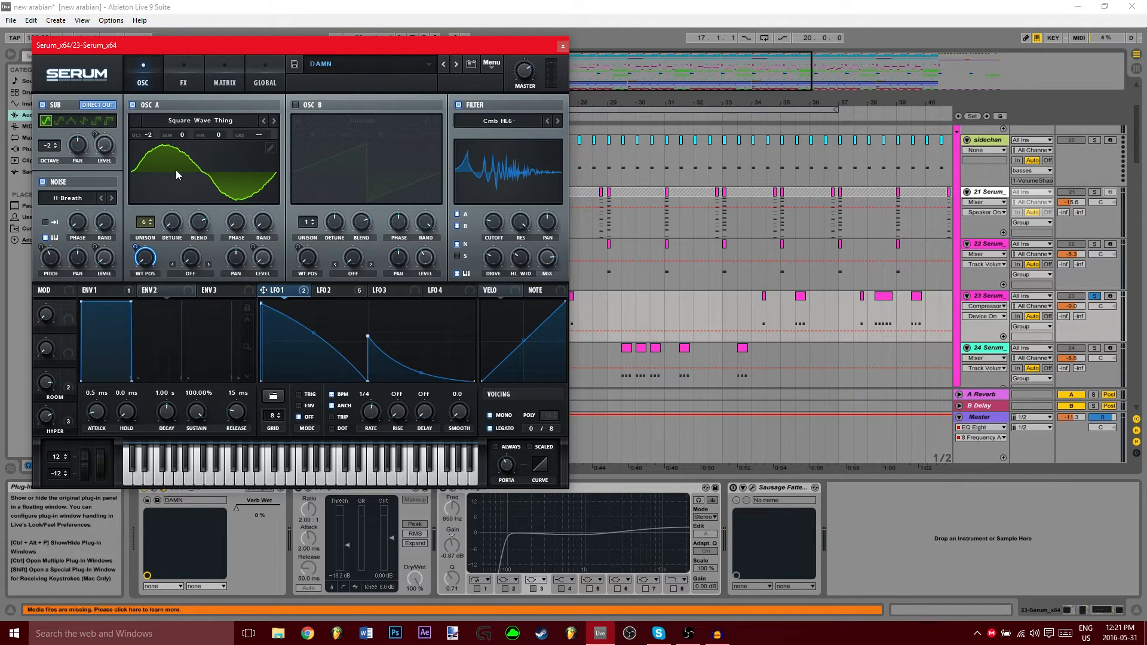
{"action": "mouse_move", "coordinate": [318, 295]}
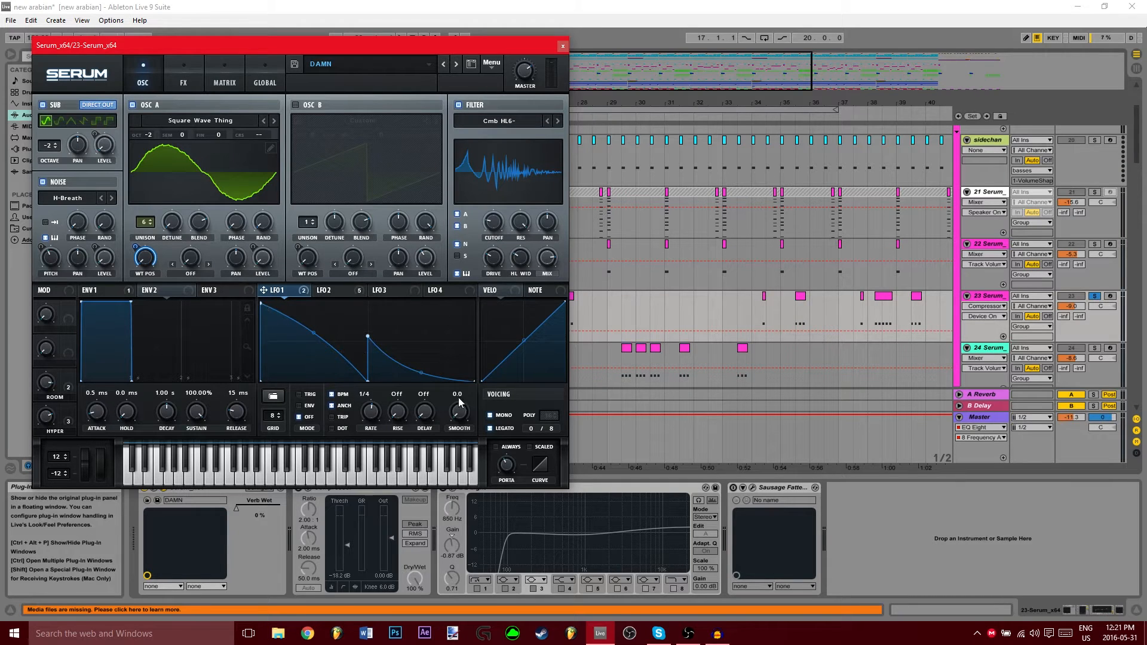
{"action": "mouse_move", "coordinate": [380, 423]}
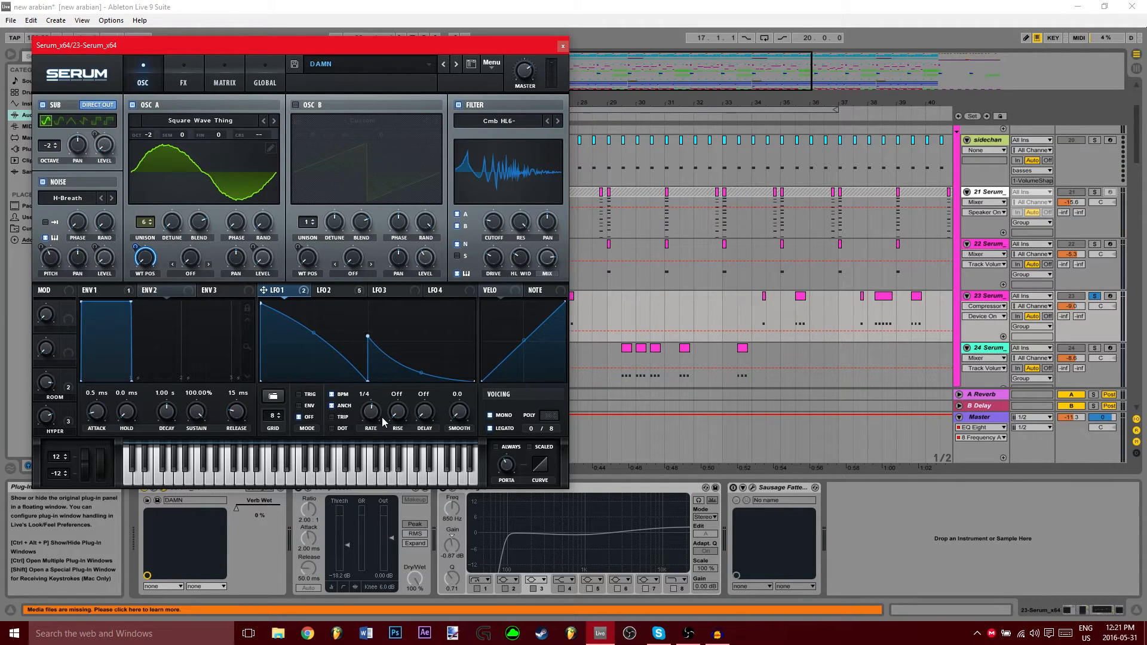
{"action": "mouse_move", "coordinate": [233, 297]}
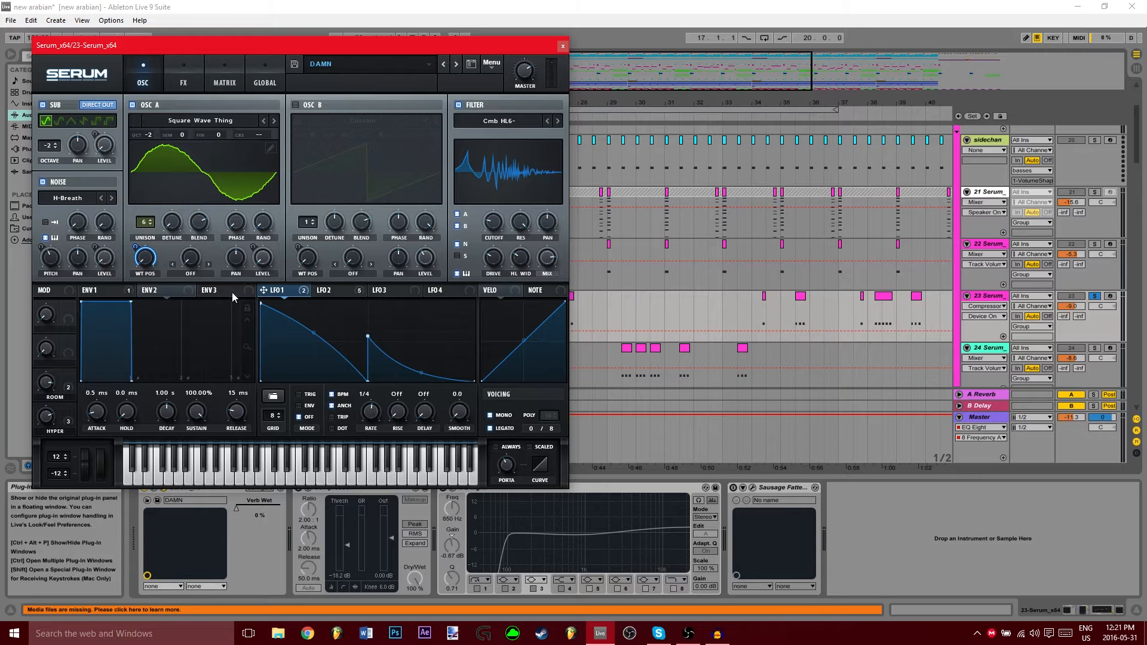
Display LFO 3's shape in Serum's modulation area
{"action": "left_click", "coordinate": [385, 290]}
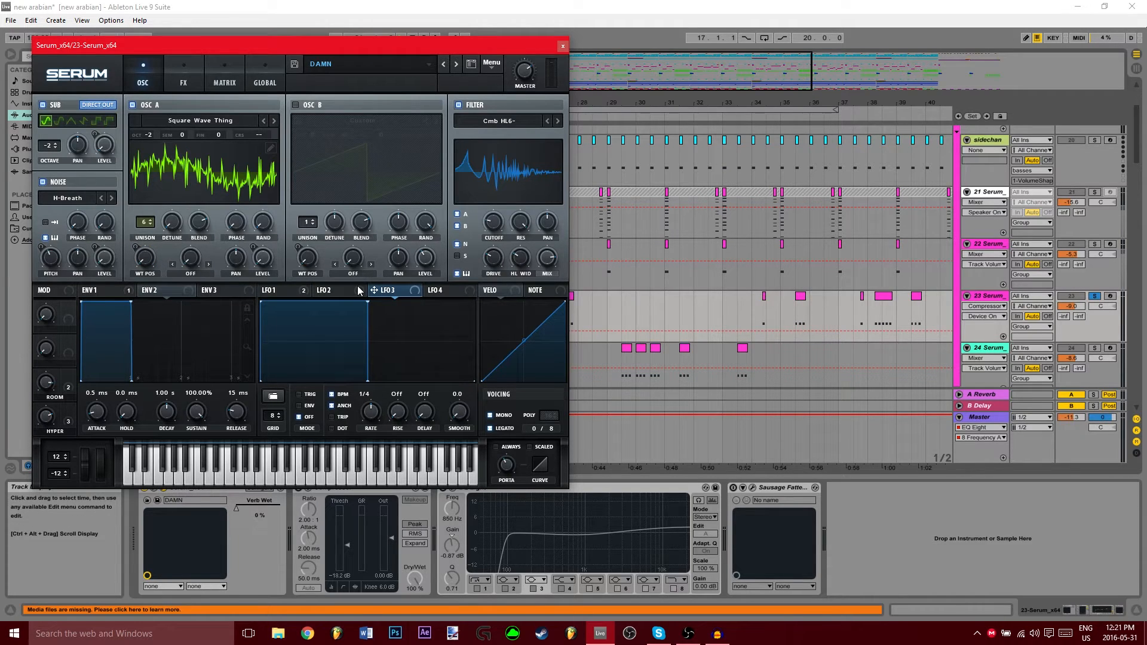
Show LFO 1, browse noise samples keeping H-Breath, then display LFO 2's ramp
{"action": "left_click", "coordinate": [271, 290]}
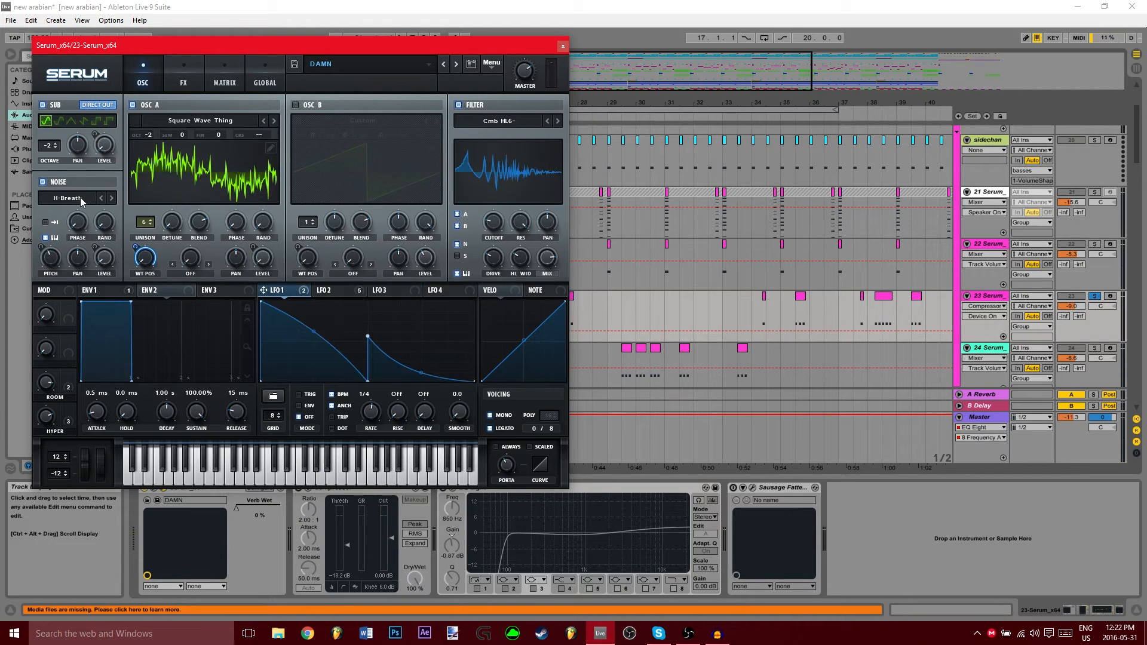
{"action": "left_click", "coordinate": [67, 198]}
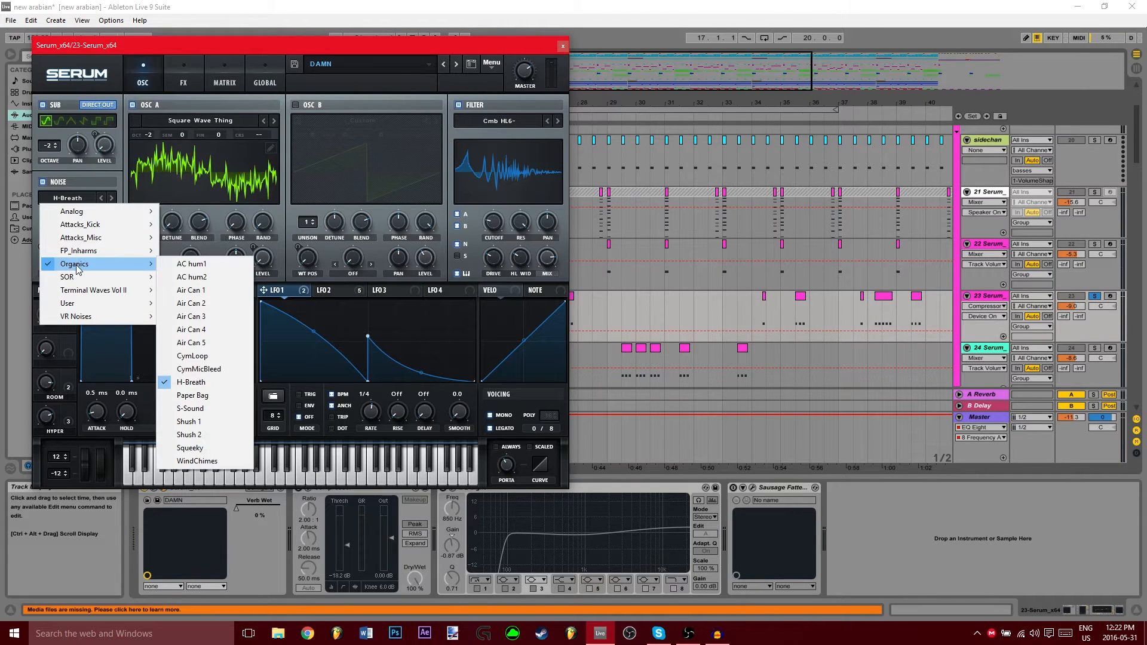
{"action": "left_click", "coordinate": [191, 381]}
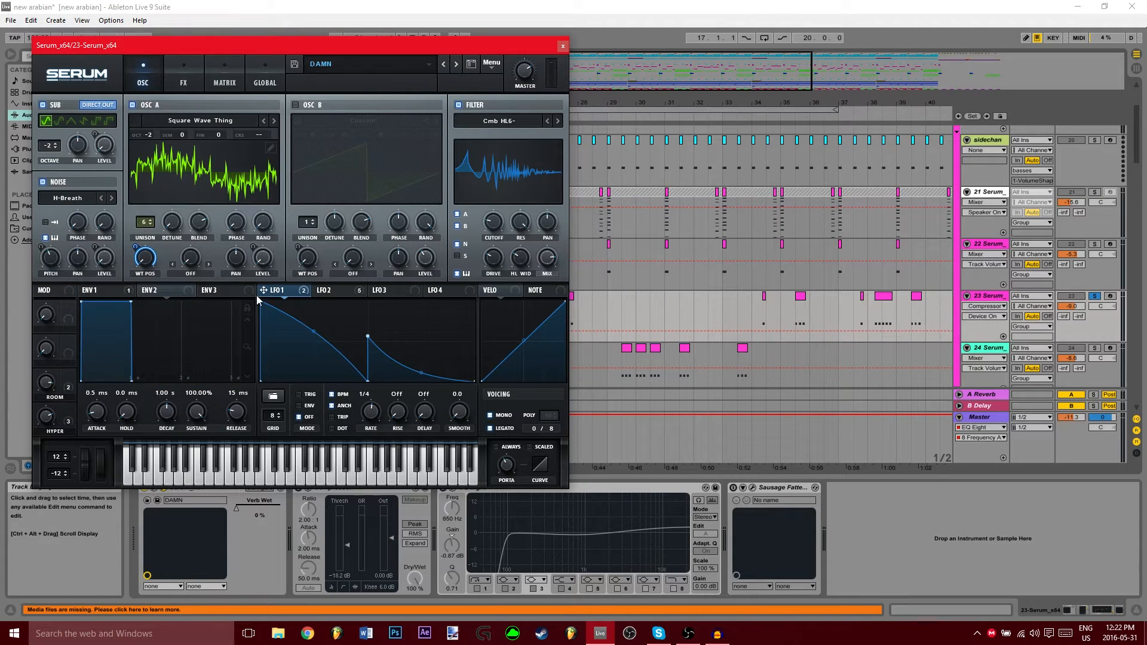
{"action": "left_click", "coordinate": [332, 290]}
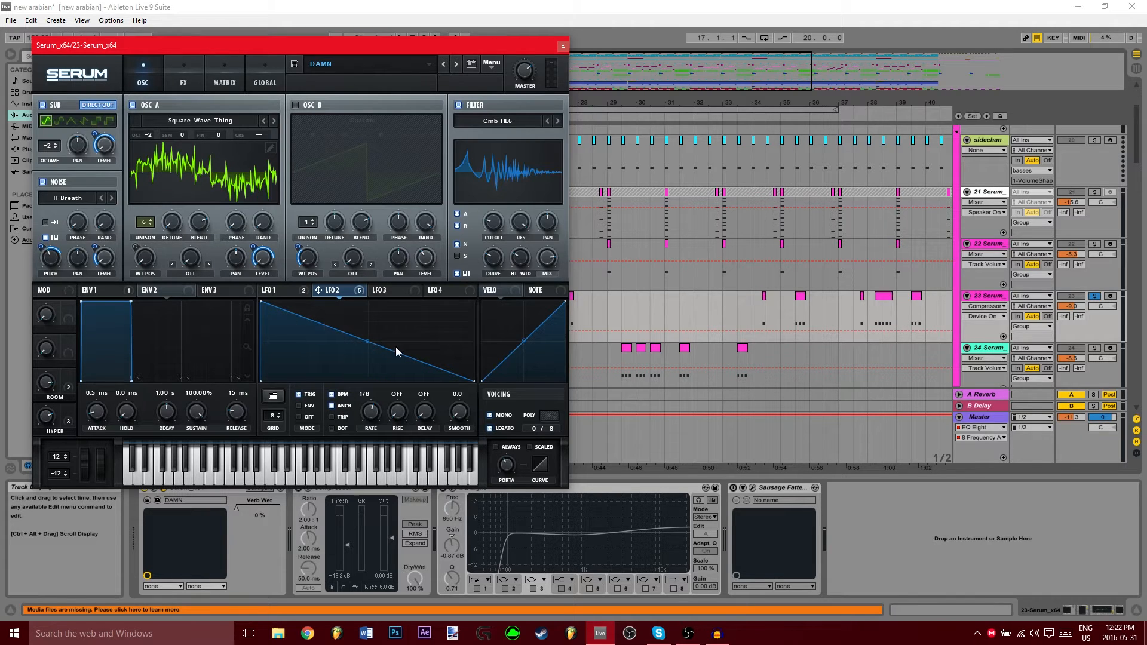
{"action": "mouse_move", "coordinate": [265, 309]}
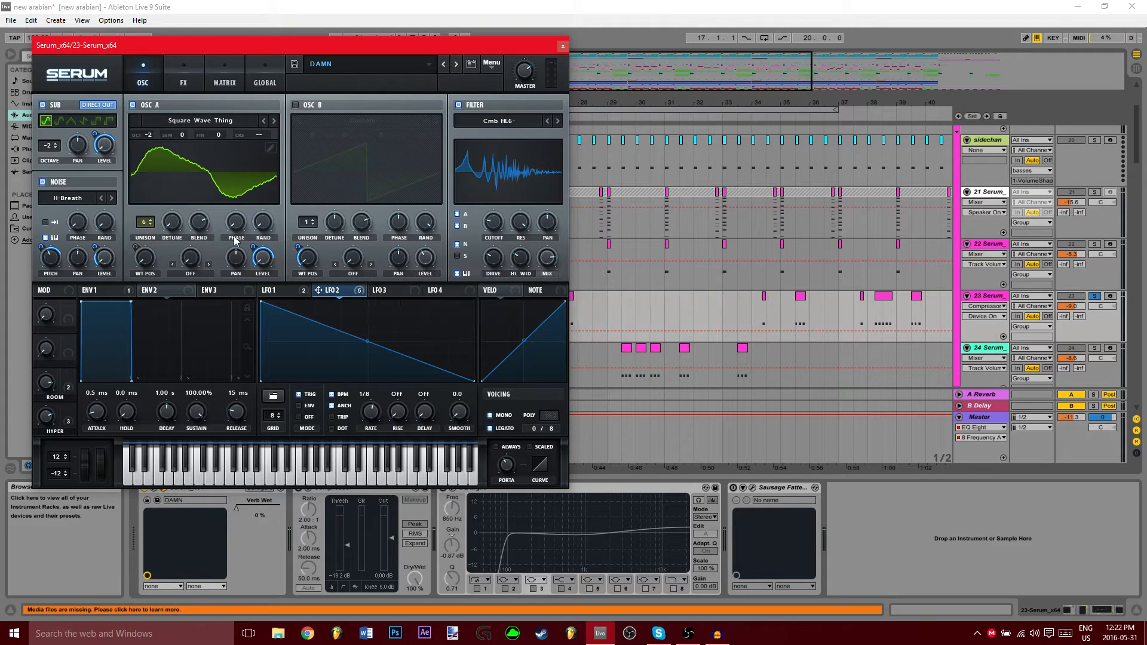
{"action": "mouse_move", "coordinate": [453, 281]}
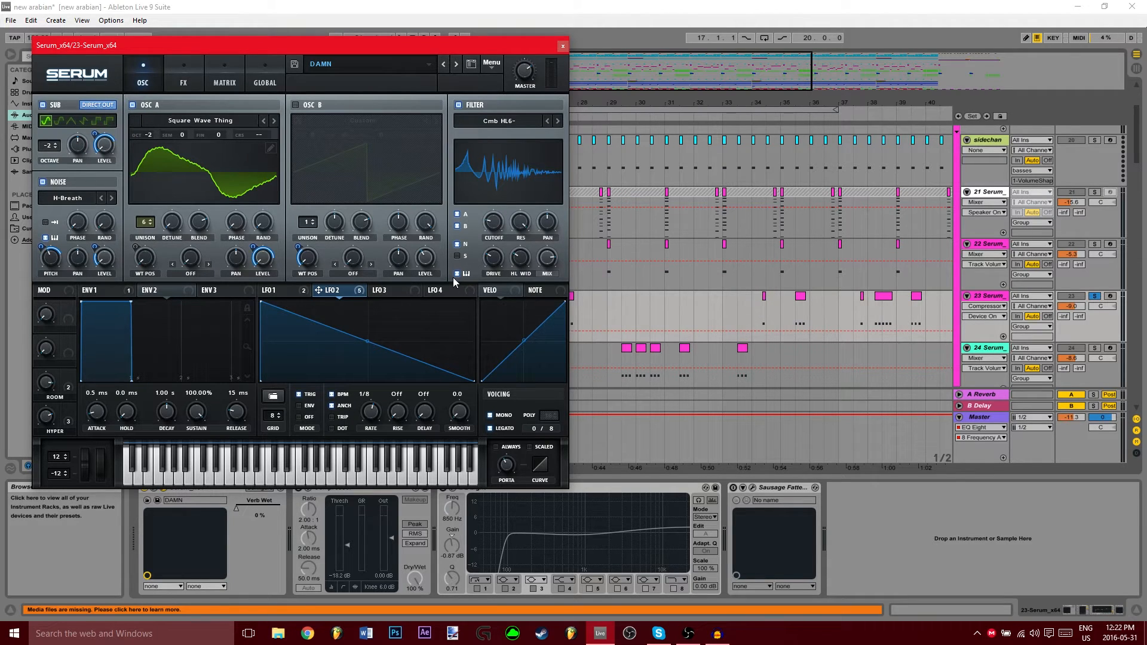
{"action": "left_click", "coordinate": [498, 121]}
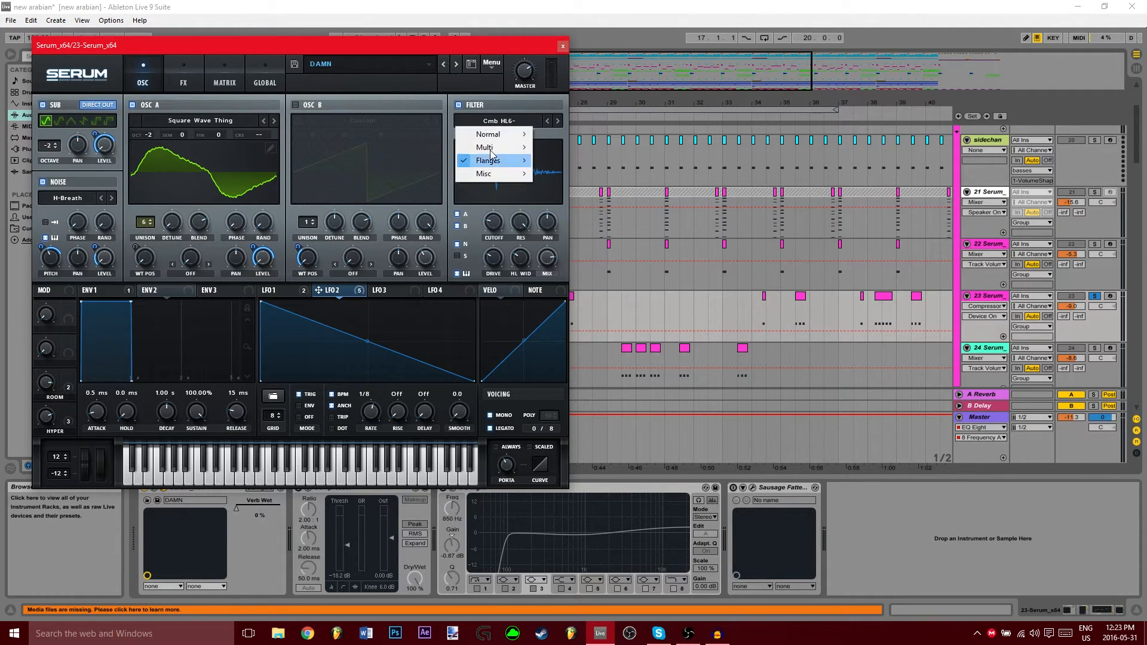
{"action": "mouse_move", "coordinate": [485, 147]}
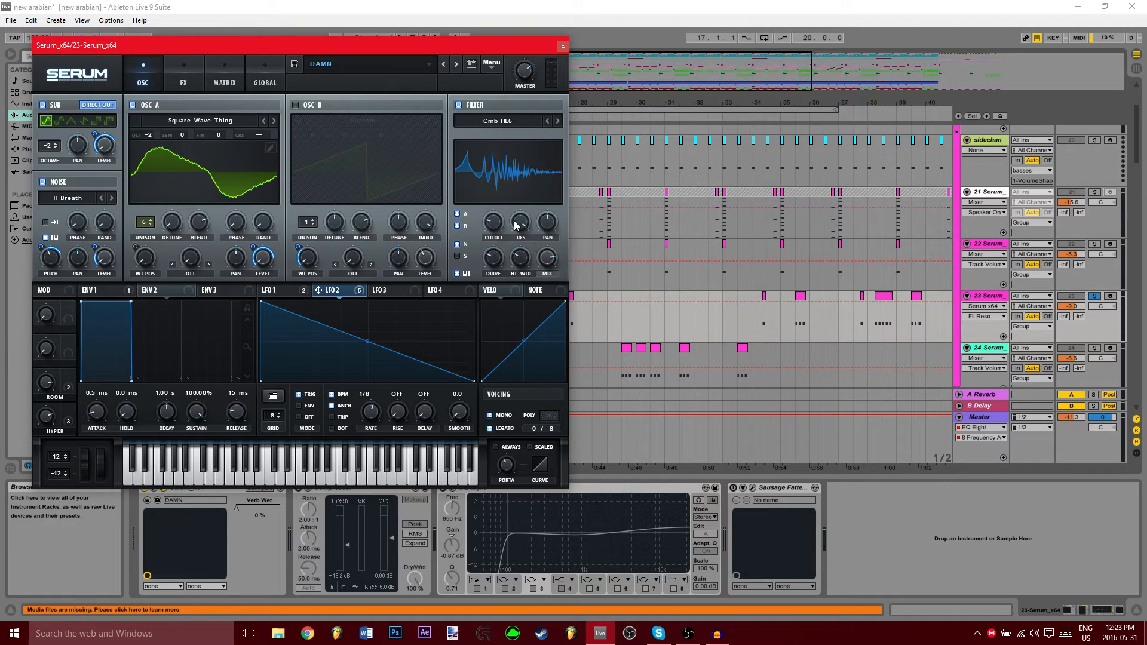
{"action": "mouse_move", "coordinate": [519, 258]}
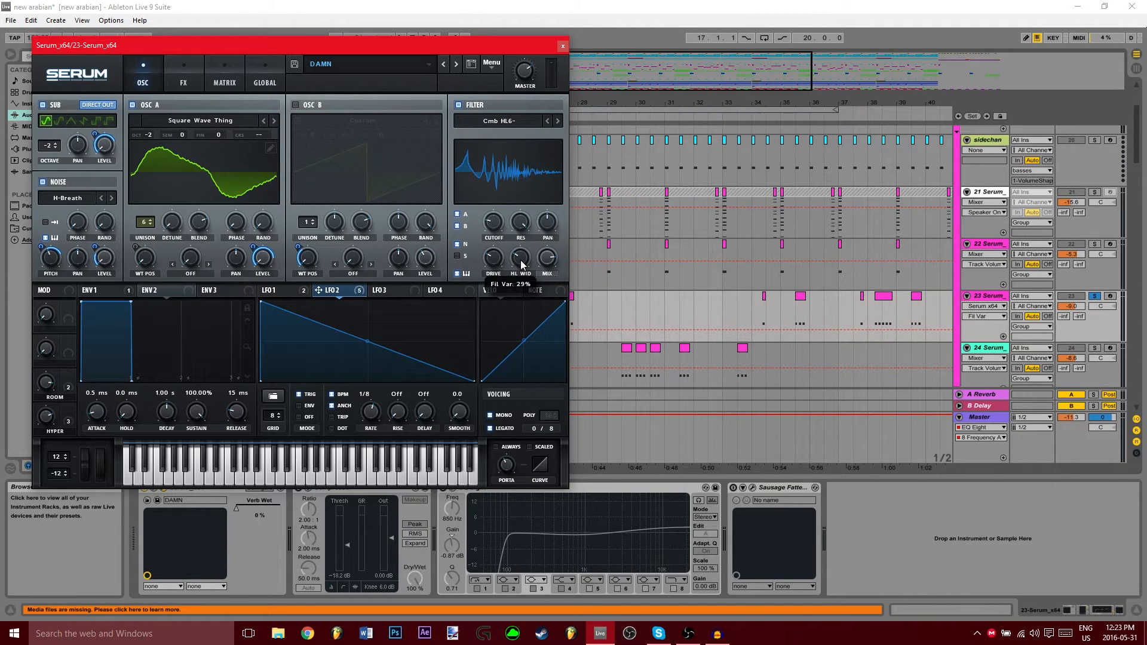
{"action": "mouse_move", "coordinate": [492, 257]}
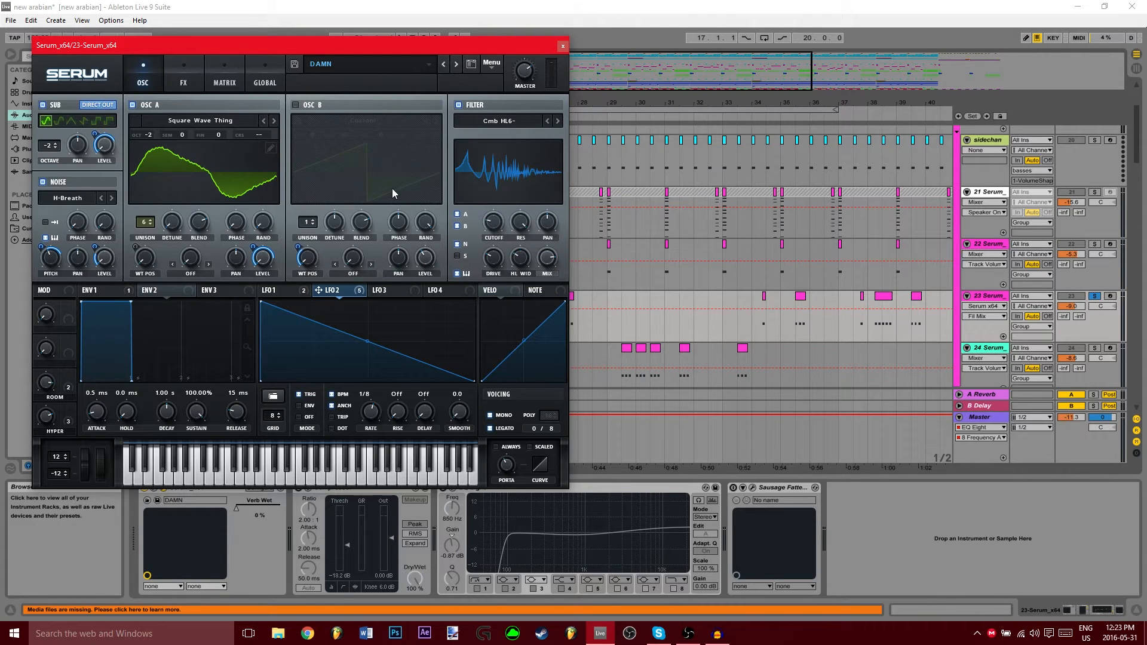
{"action": "mouse_move", "coordinate": [426, 223]}
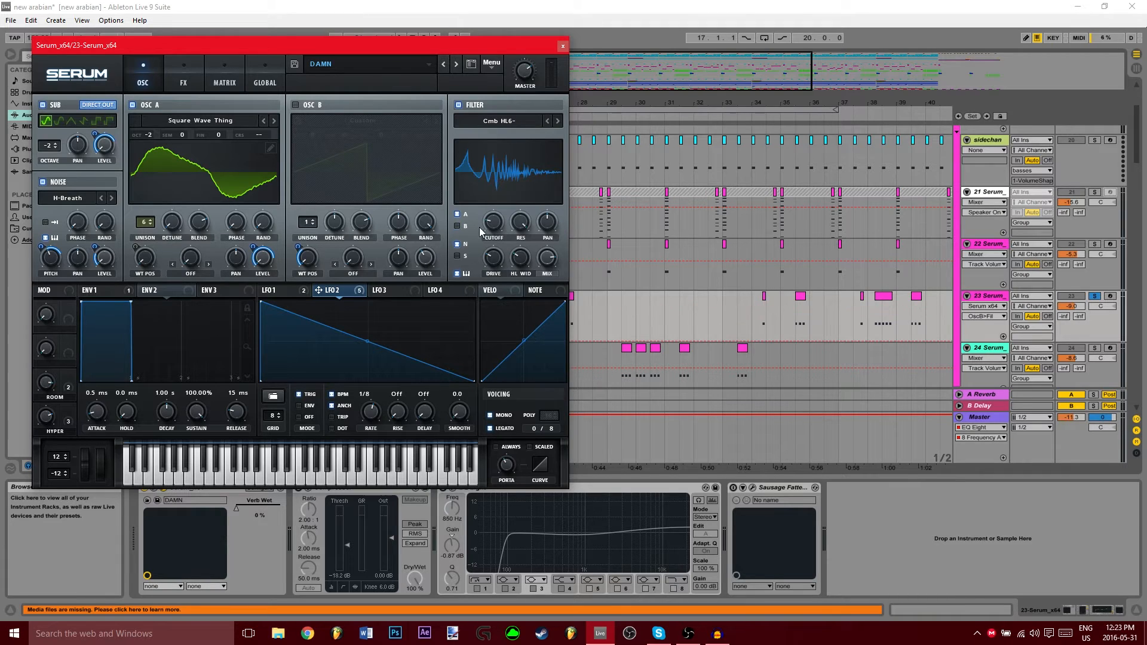
{"action": "mouse_move", "coordinate": [380, 174]}
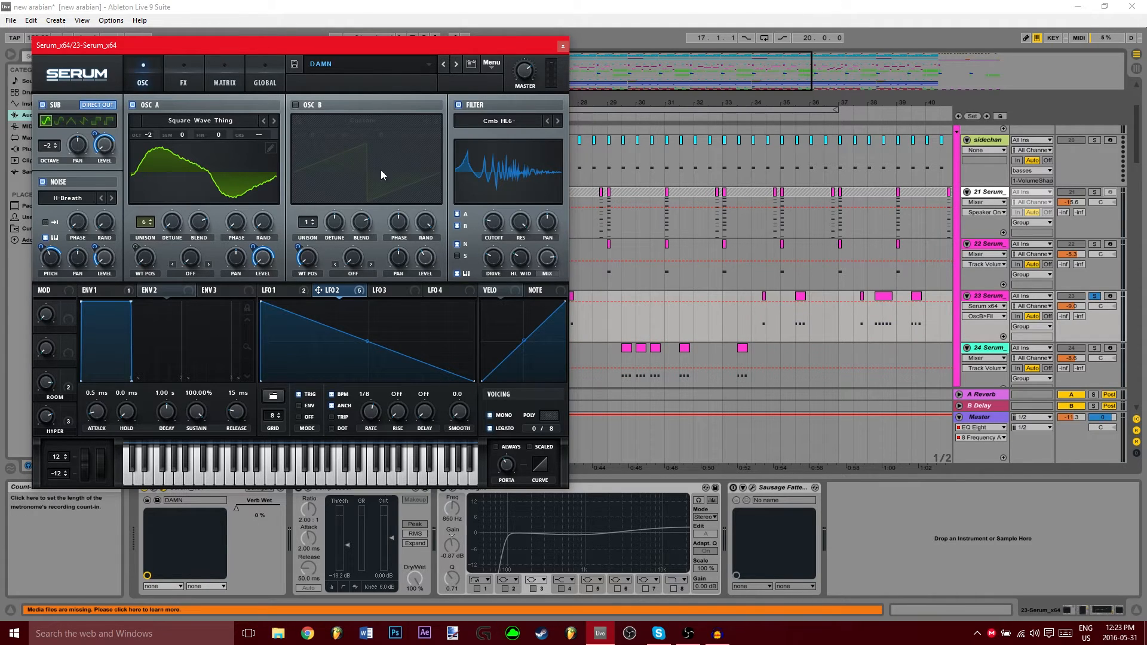
{"action": "mouse_move", "coordinate": [106, 472]}
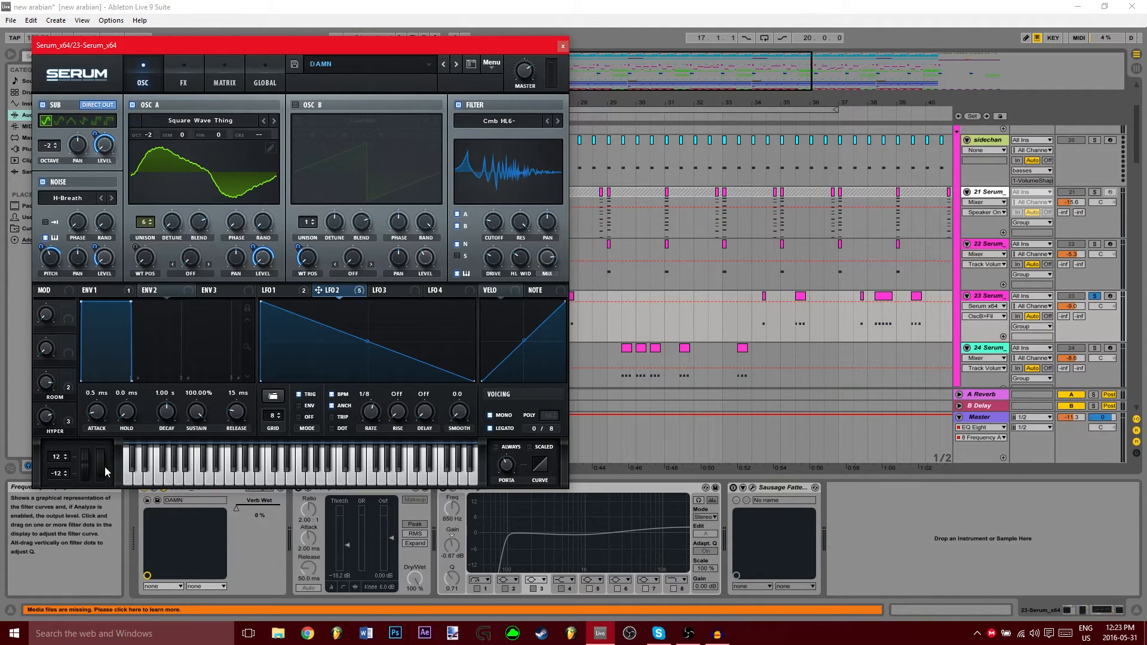
Close Serum's filter type list, keeping Cmb HL6- selected
{"action": "left_click", "coordinate": [70, 453]}
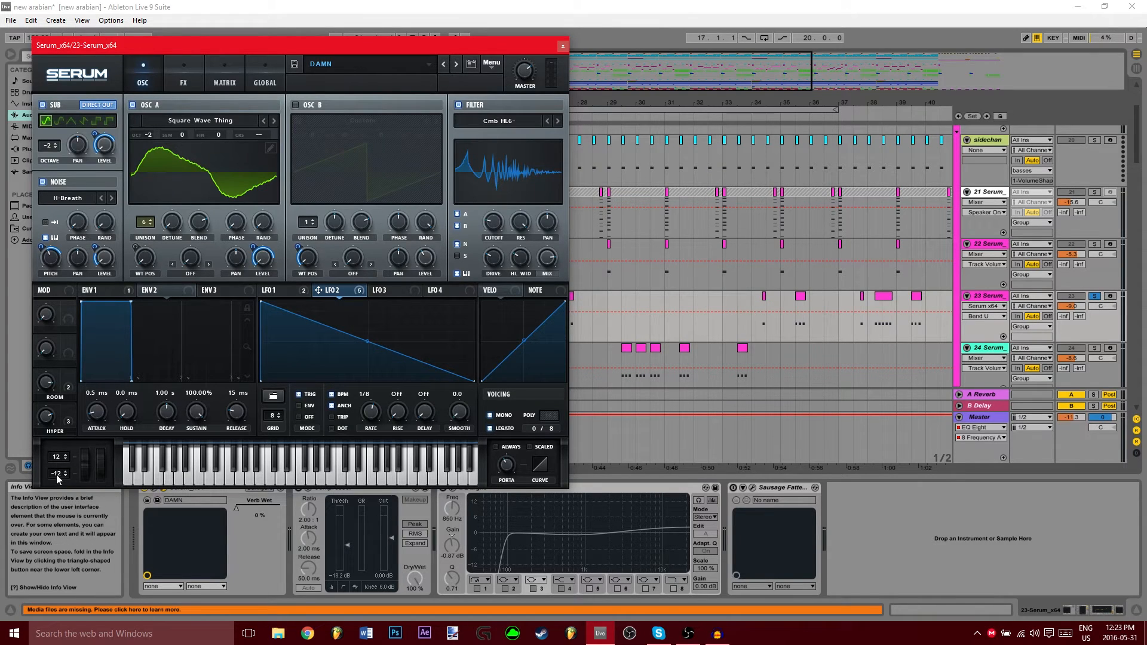
{"action": "mouse_move", "coordinate": [28, 486]}
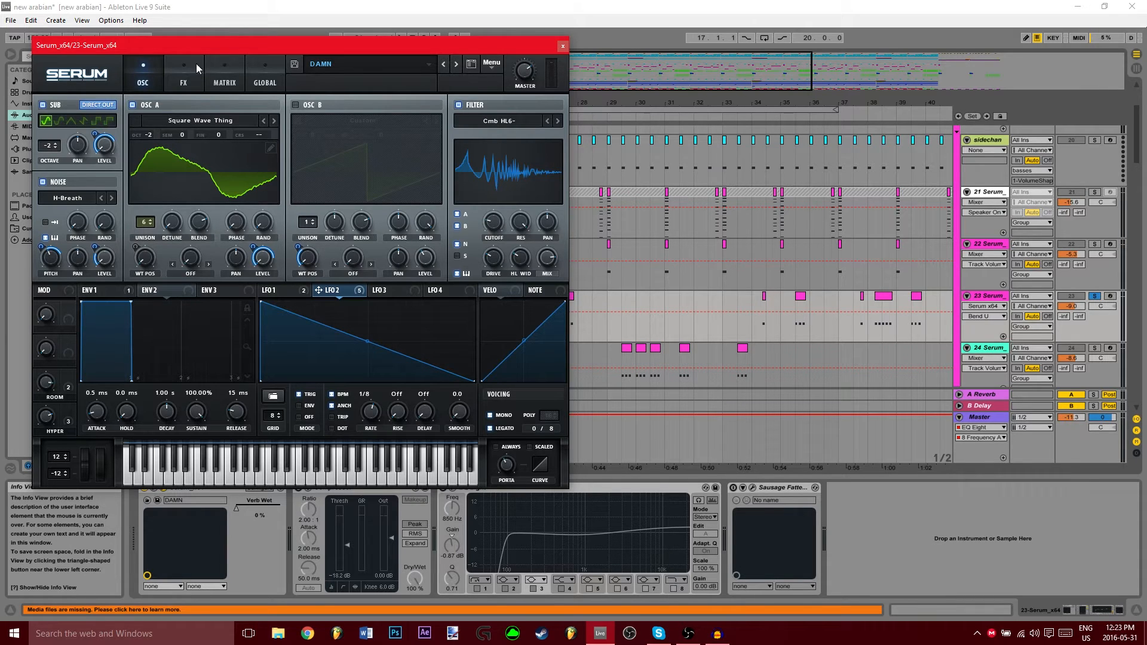
Show Serum's FX rack with Hyper/Dimension, Filter, Compressor, EQ, Phaser and Reverb
{"action": "left_click", "coordinate": [183, 73]}
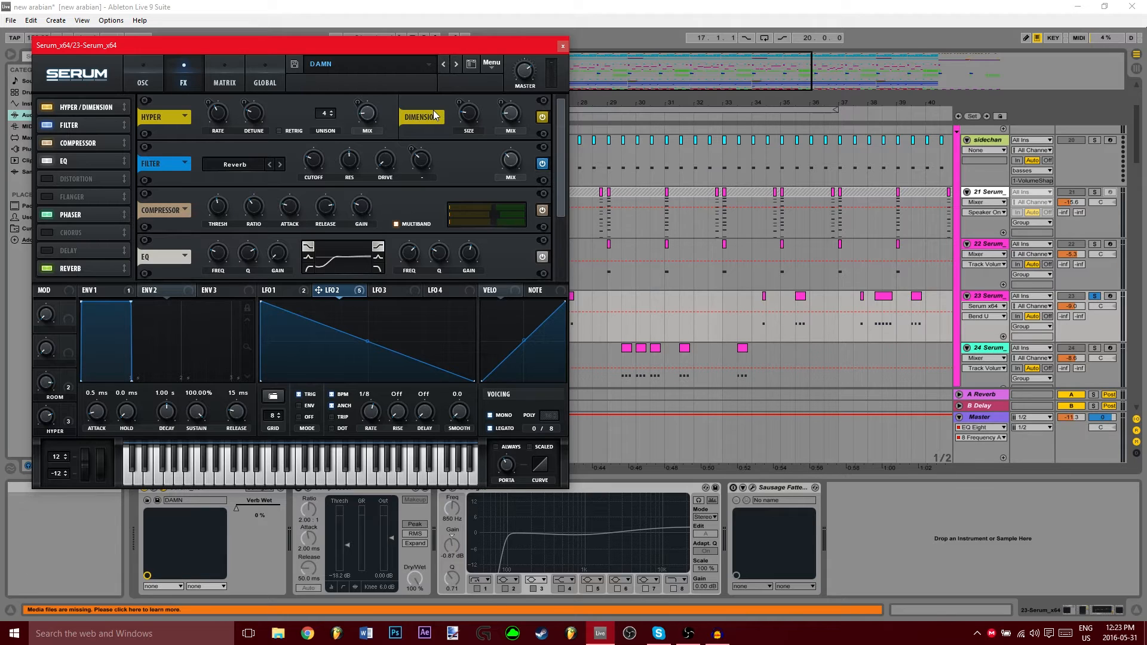
{"action": "mouse_move", "coordinate": [217, 113]}
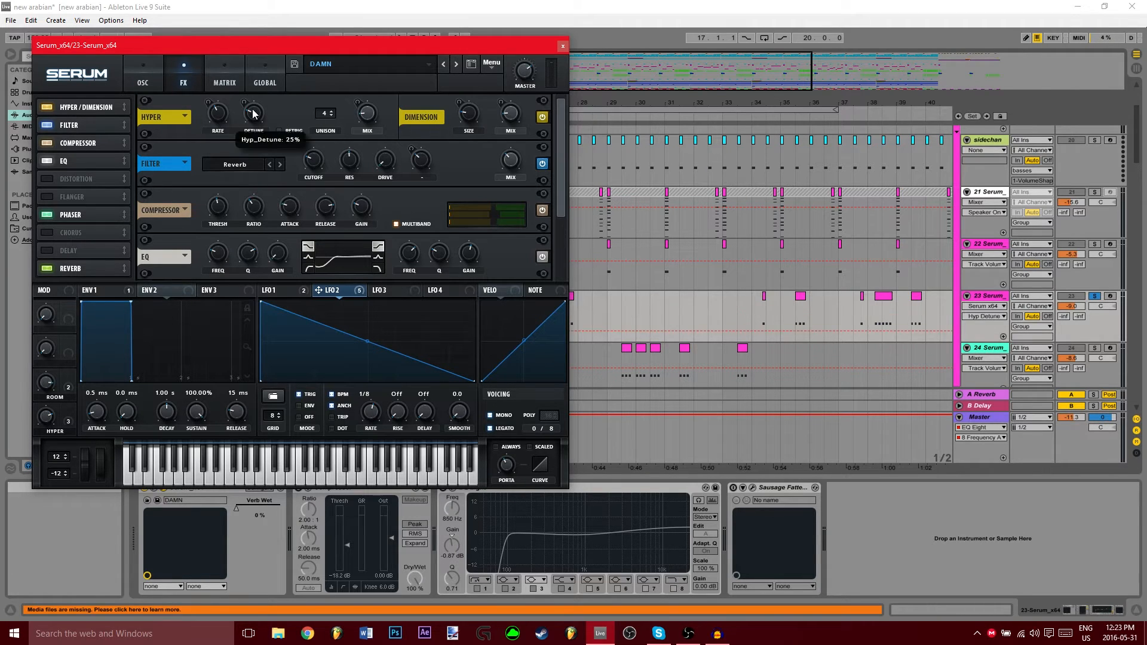
{"action": "mouse_move", "coordinate": [366, 113]}
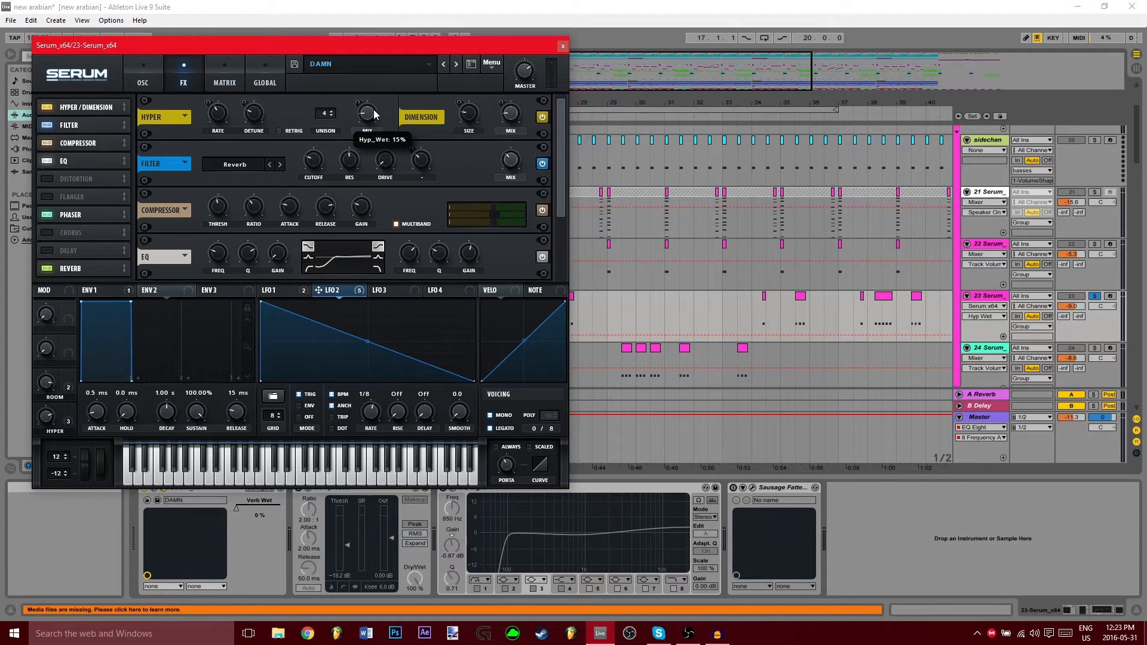
{"action": "mouse_move", "coordinate": [468, 113]}
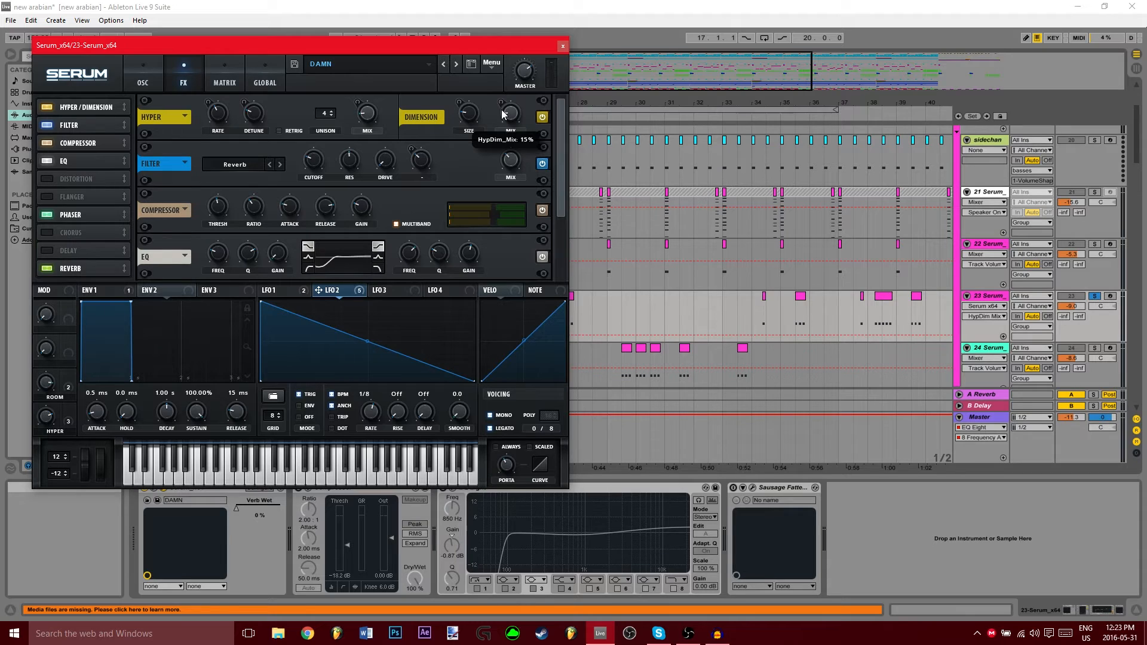
{"action": "mouse_move", "coordinate": [307, 173]}
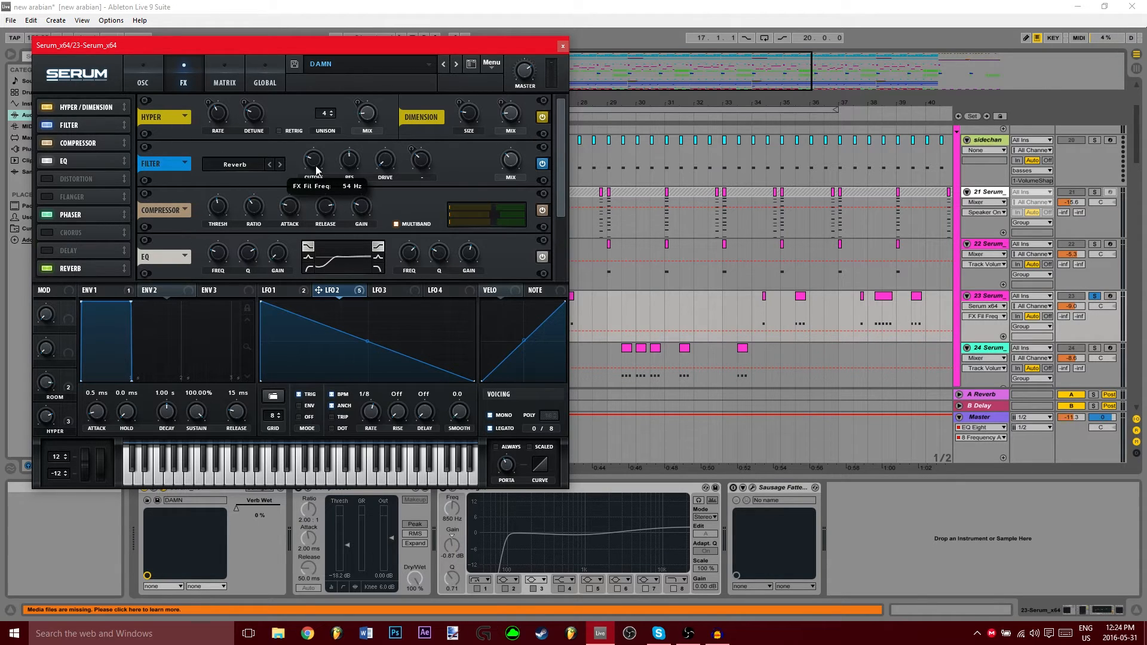
{"action": "mouse_move", "coordinate": [349, 160]}
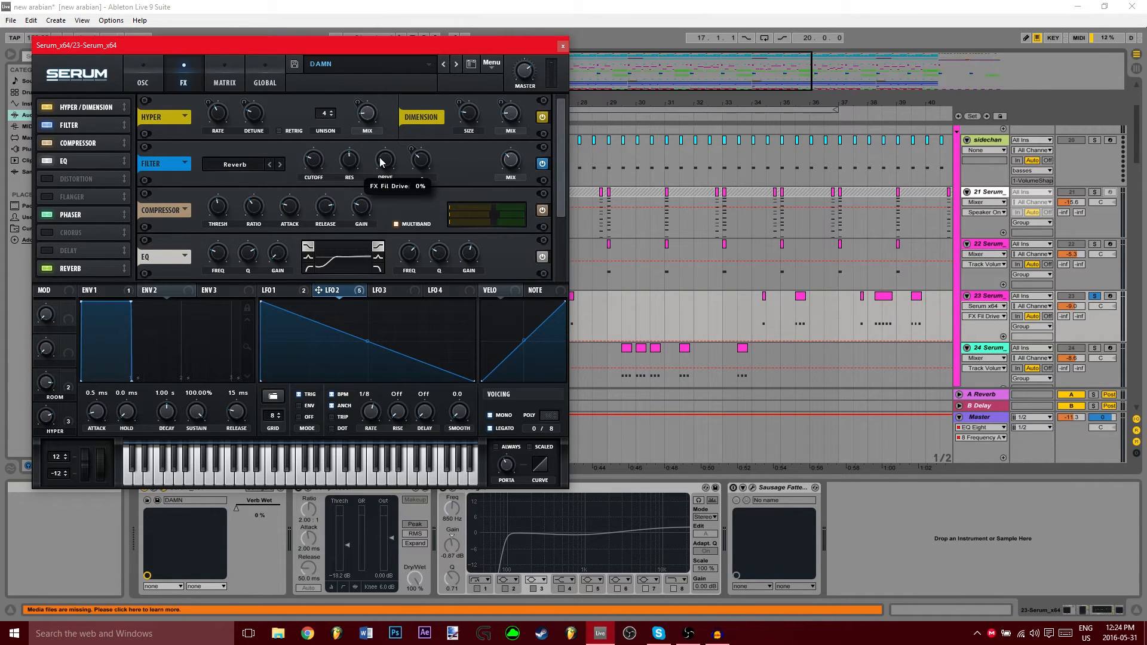
{"action": "mouse_move", "coordinate": [422, 198]}
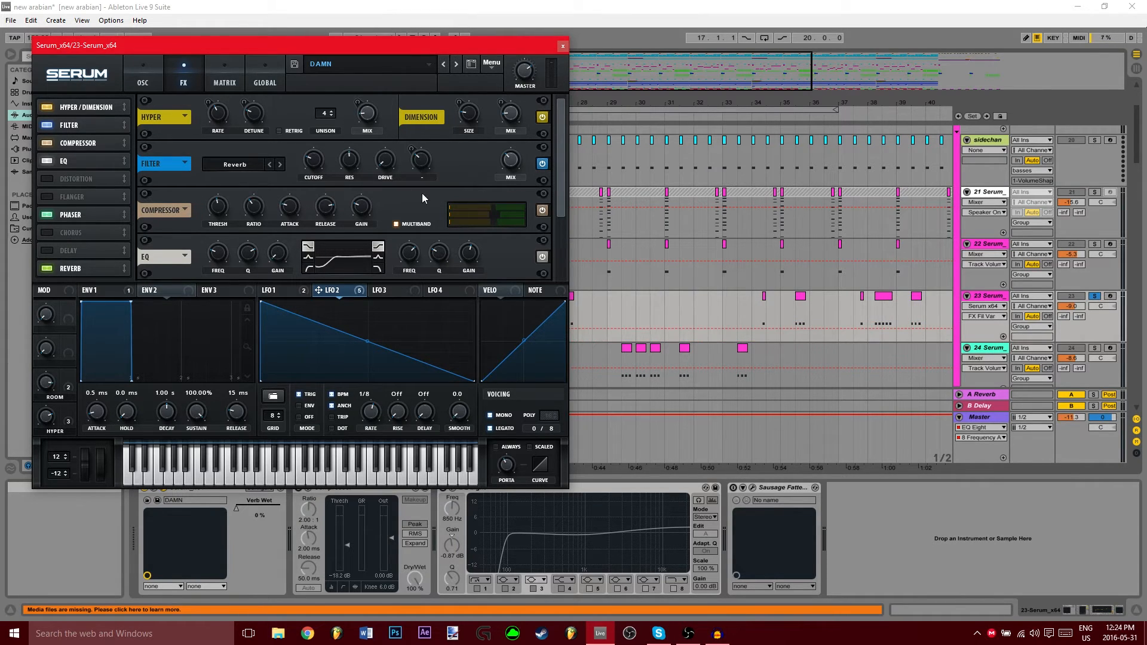
{"action": "mouse_move", "coordinate": [509, 160]}
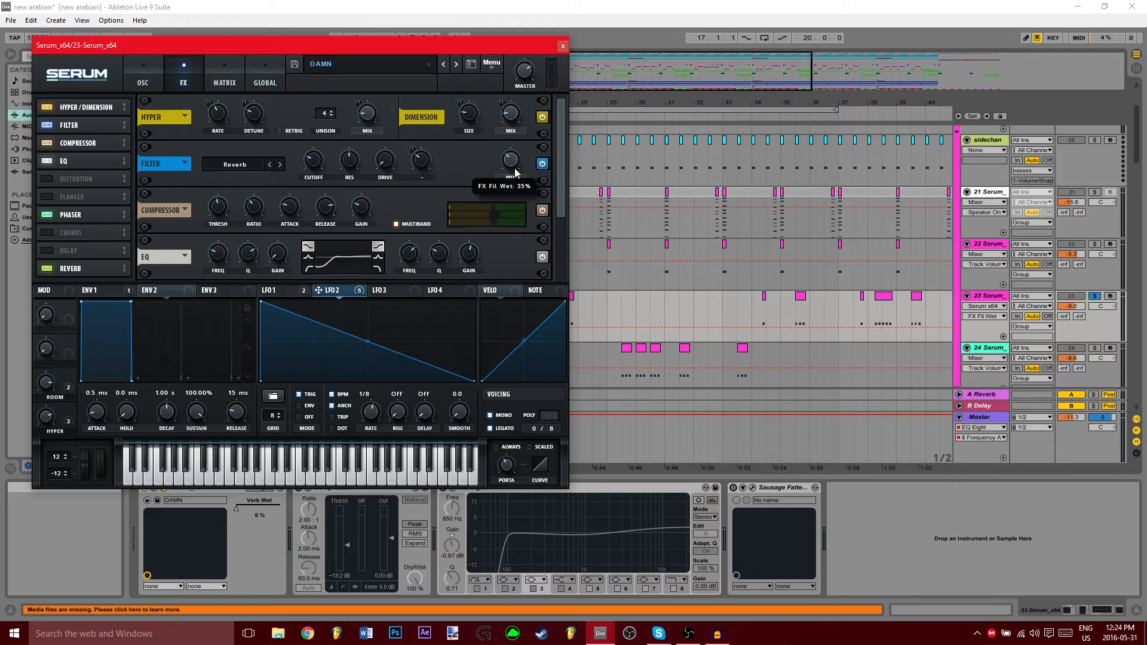
{"action": "mouse_move", "coordinate": [215, 212]}
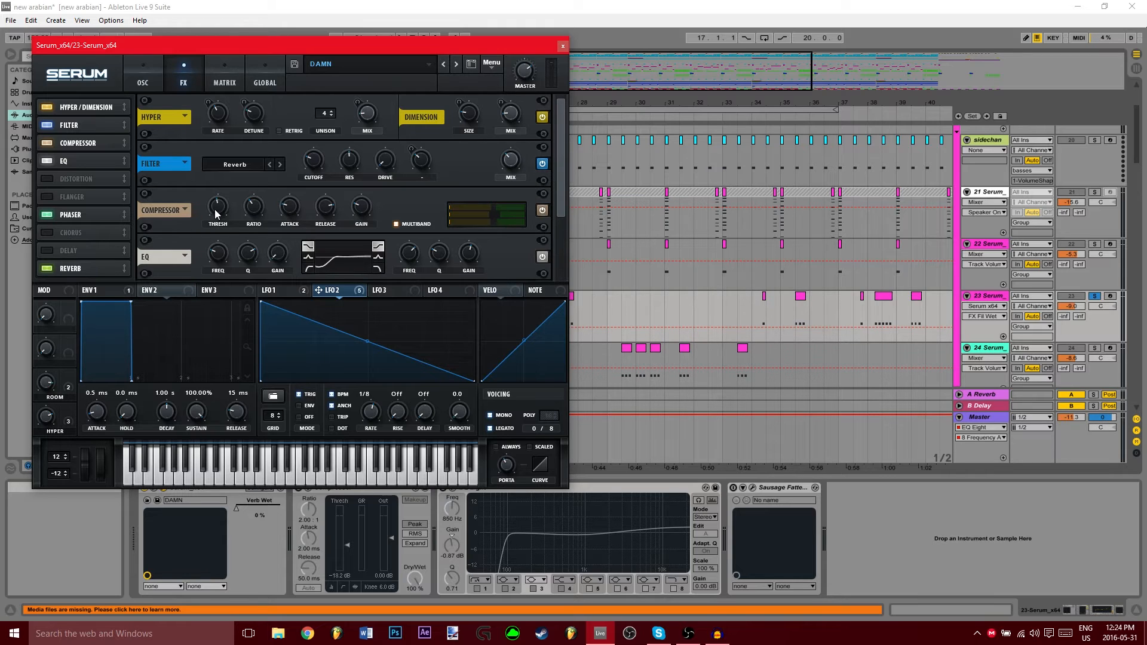
{"action": "mouse_move", "coordinate": [232, 212]}
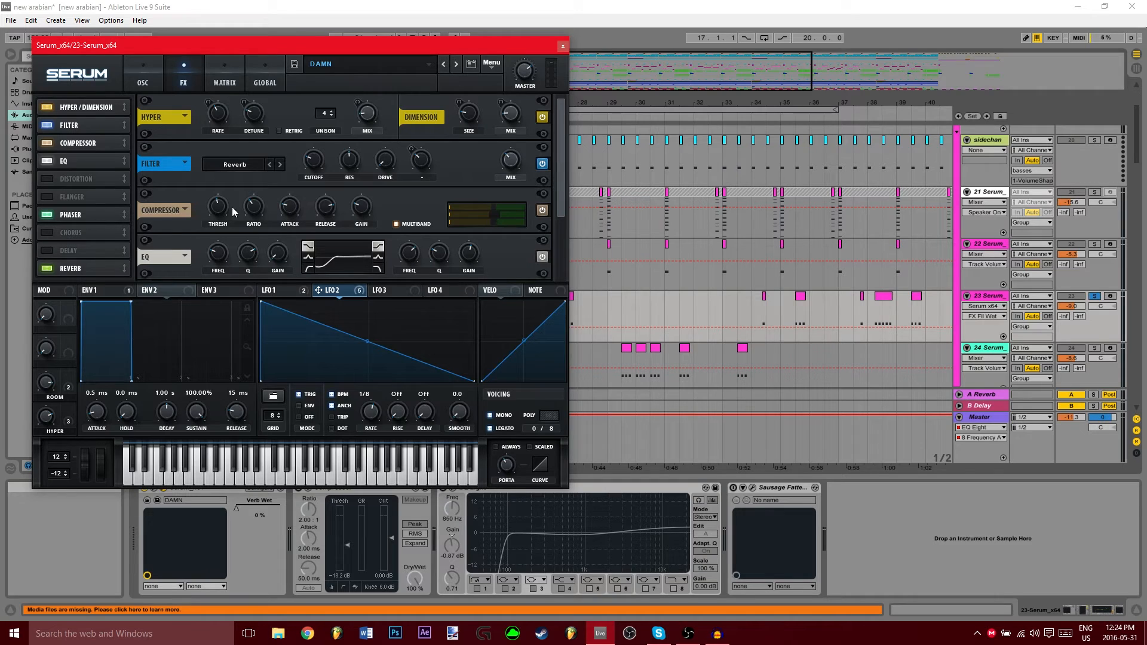
{"action": "mouse_move", "coordinate": [217, 207]}
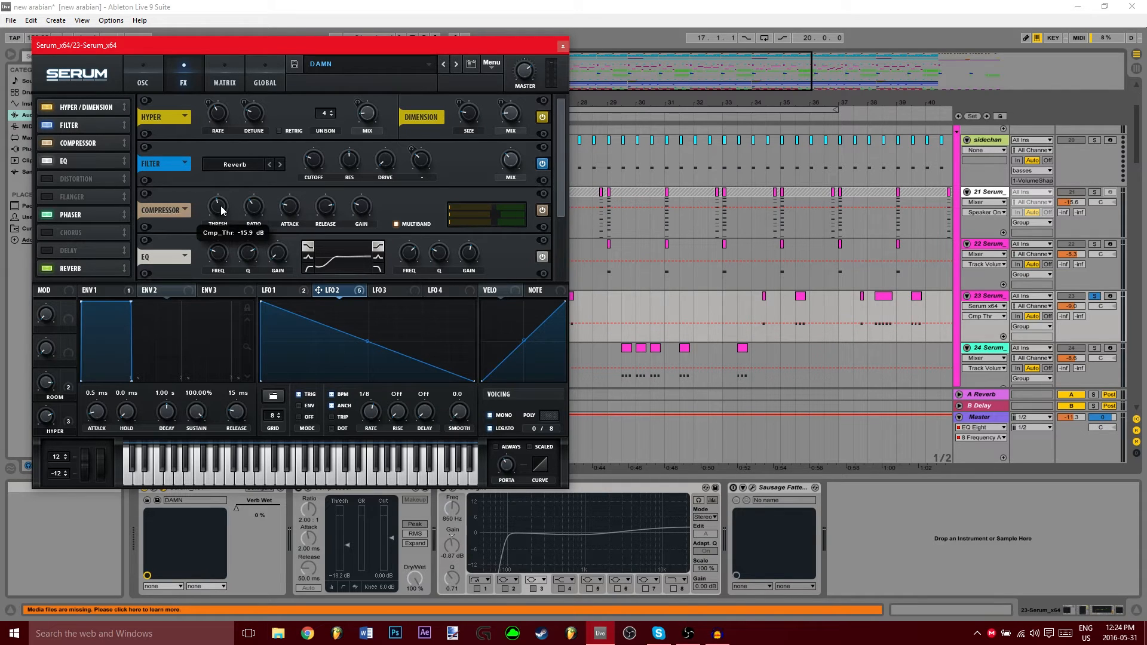
{"action": "mouse_move", "coordinate": [254, 208]}
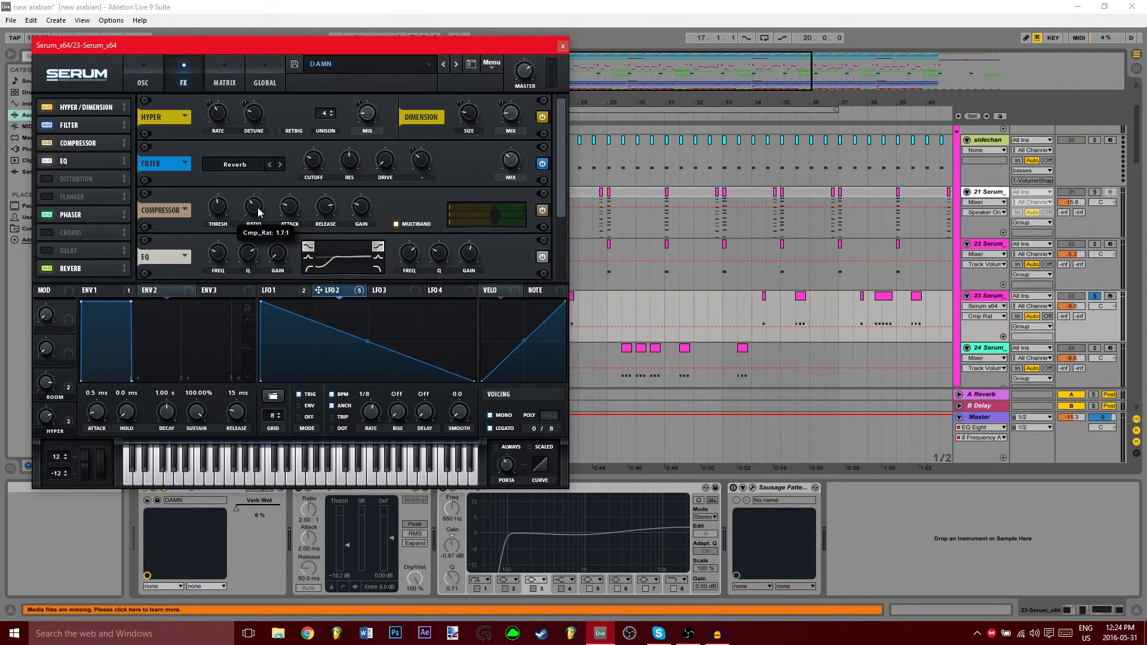
{"action": "mouse_move", "coordinate": [283, 212]}
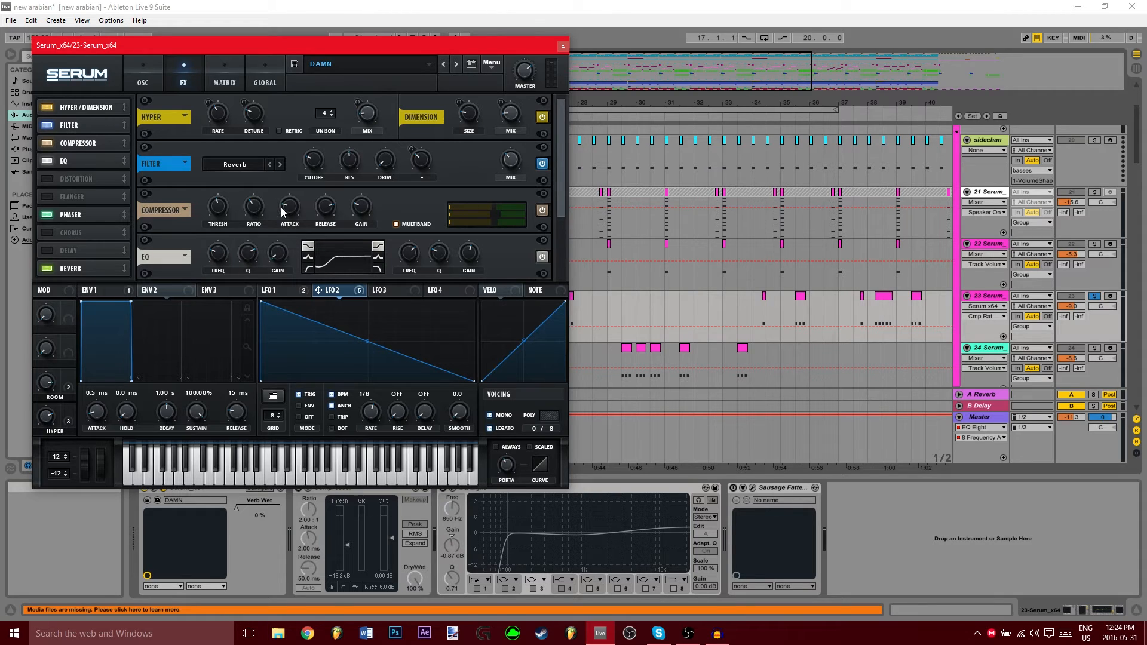
{"action": "mouse_move", "coordinate": [288, 205]}
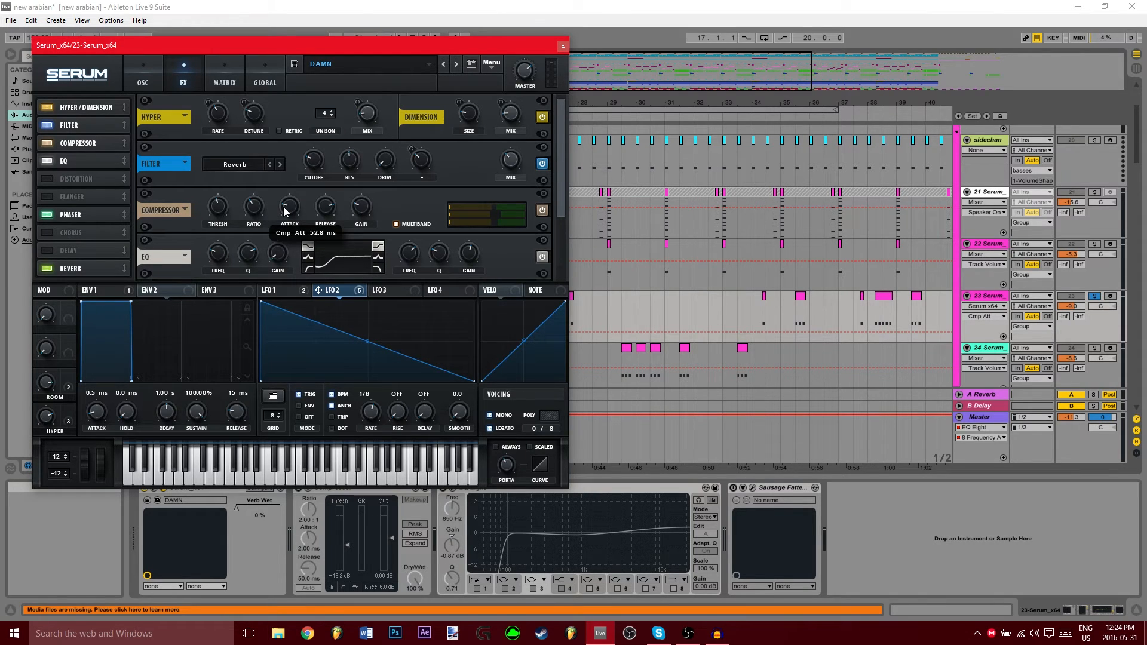
{"action": "mouse_move", "coordinate": [325, 205]}
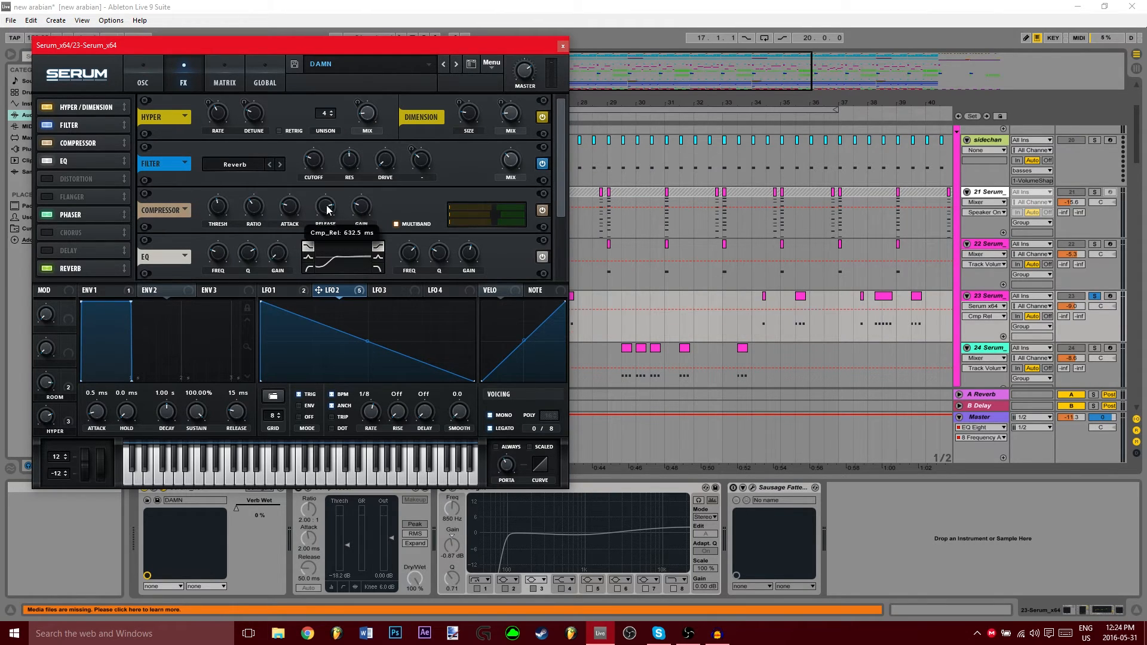
{"action": "mouse_move", "coordinate": [348, 210]}
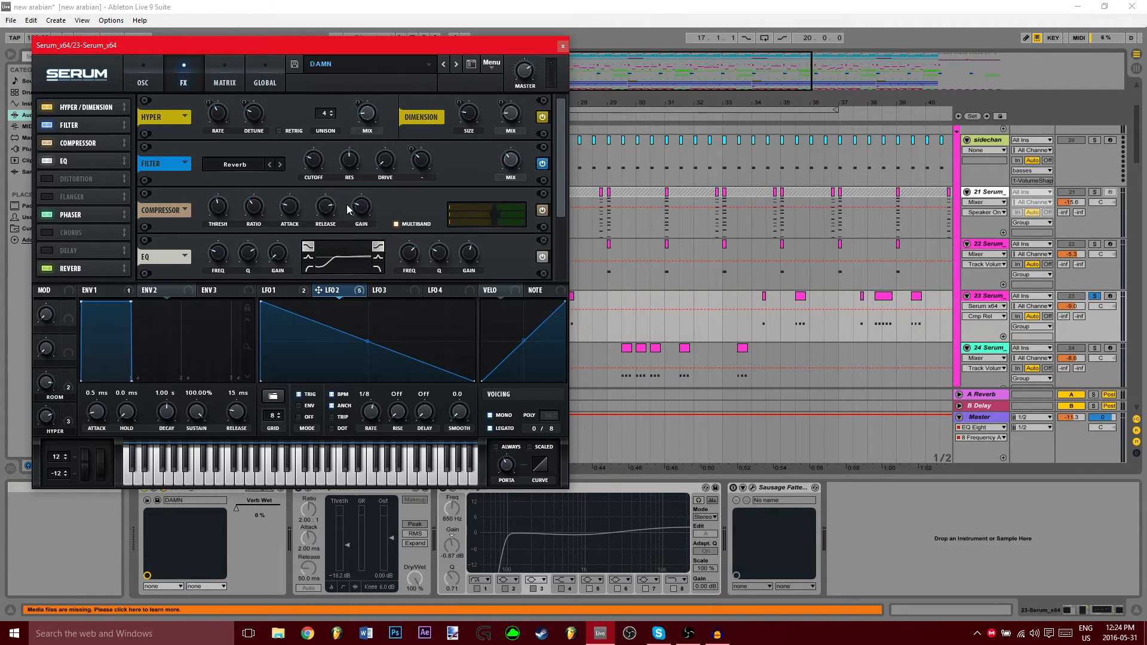
{"action": "mouse_move", "coordinate": [358, 204]}
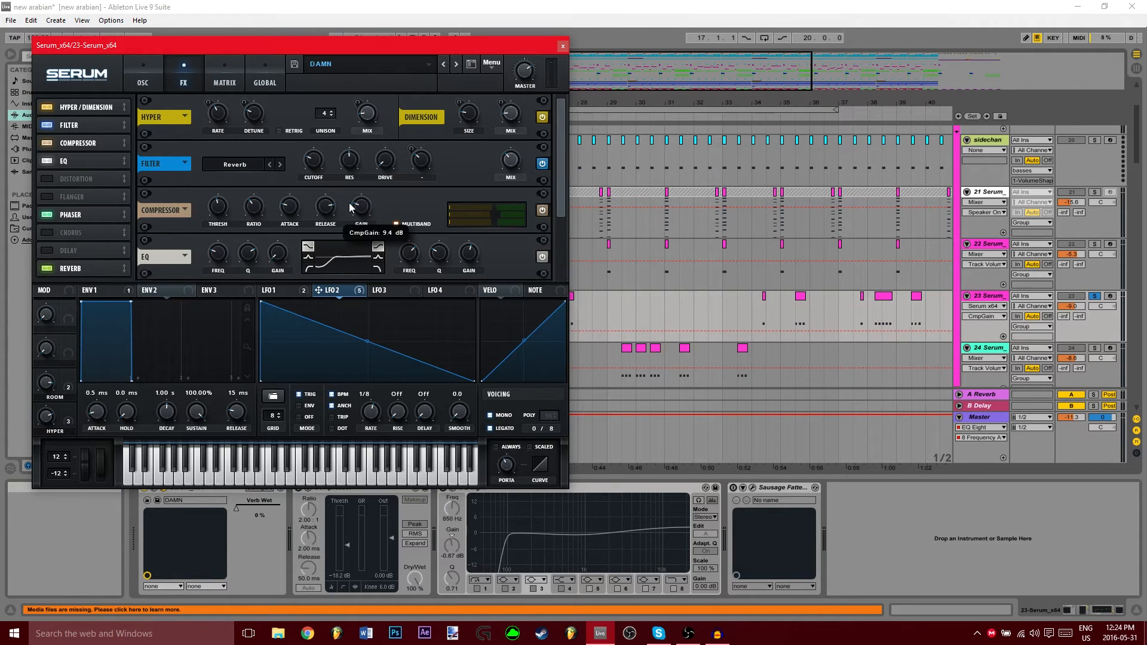
{"action": "mouse_move", "coordinate": [394, 202]}
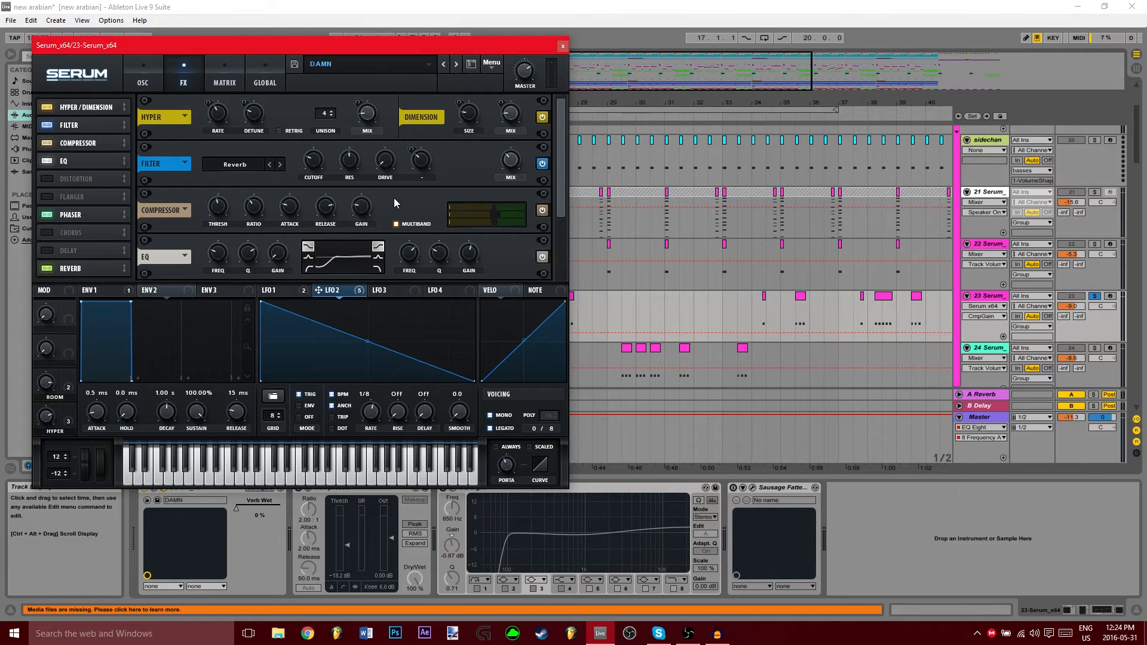
Scroll Serum's effects rack down past the compressor to the EQ module
{"action": "scroll", "scroll_direction": "down", "scroll_amount": 3}
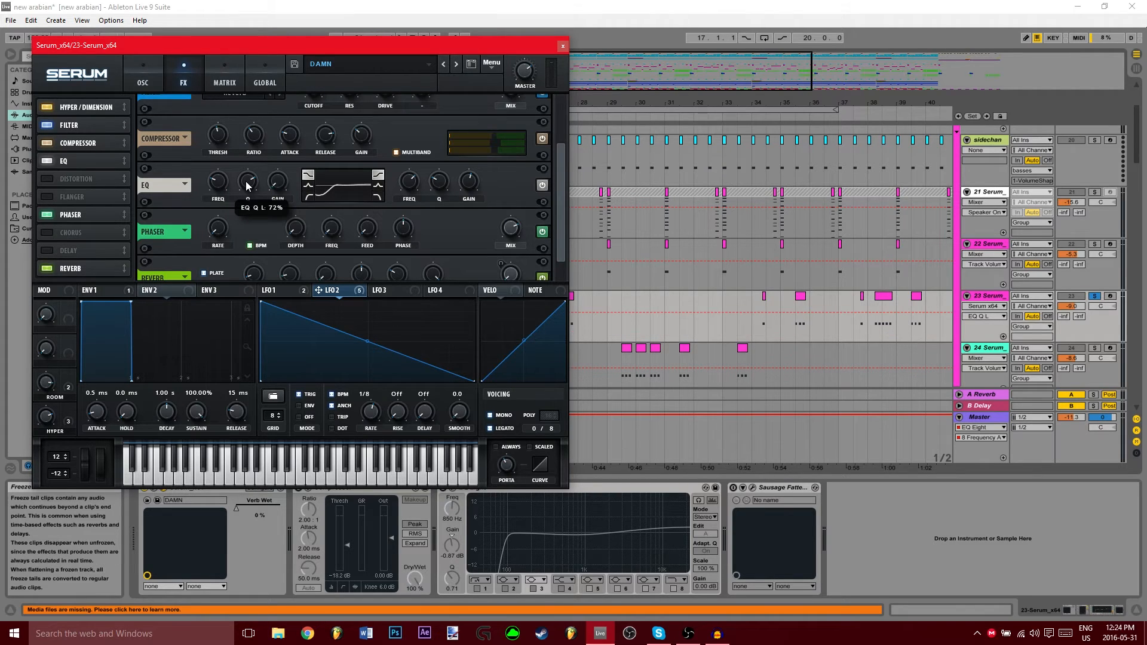
{"action": "mouse_move", "coordinate": [296, 182]}
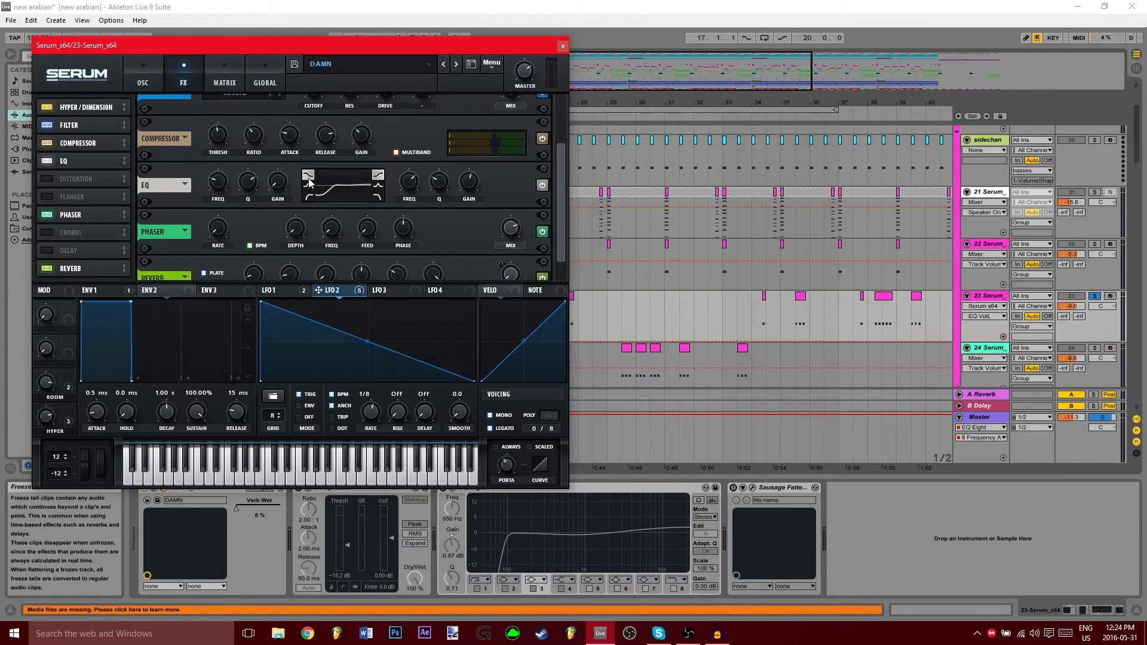
{"action": "mouse_move", "coordinate": [309, 178]}
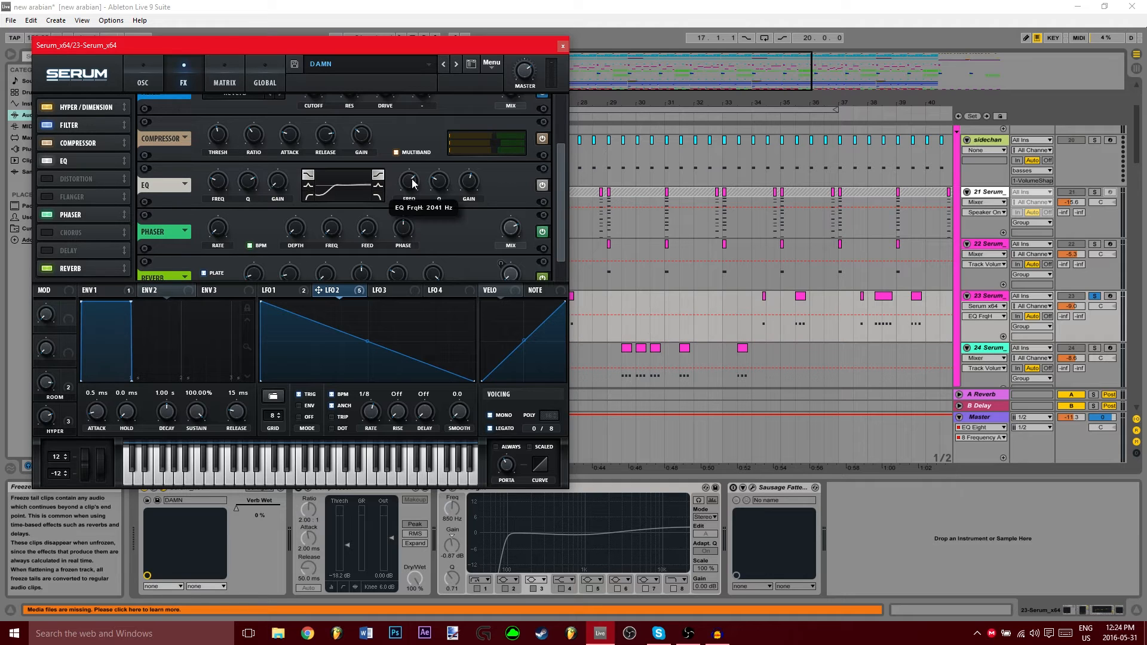
{"action": "mouse_move", "coordinate": [439, 183]}
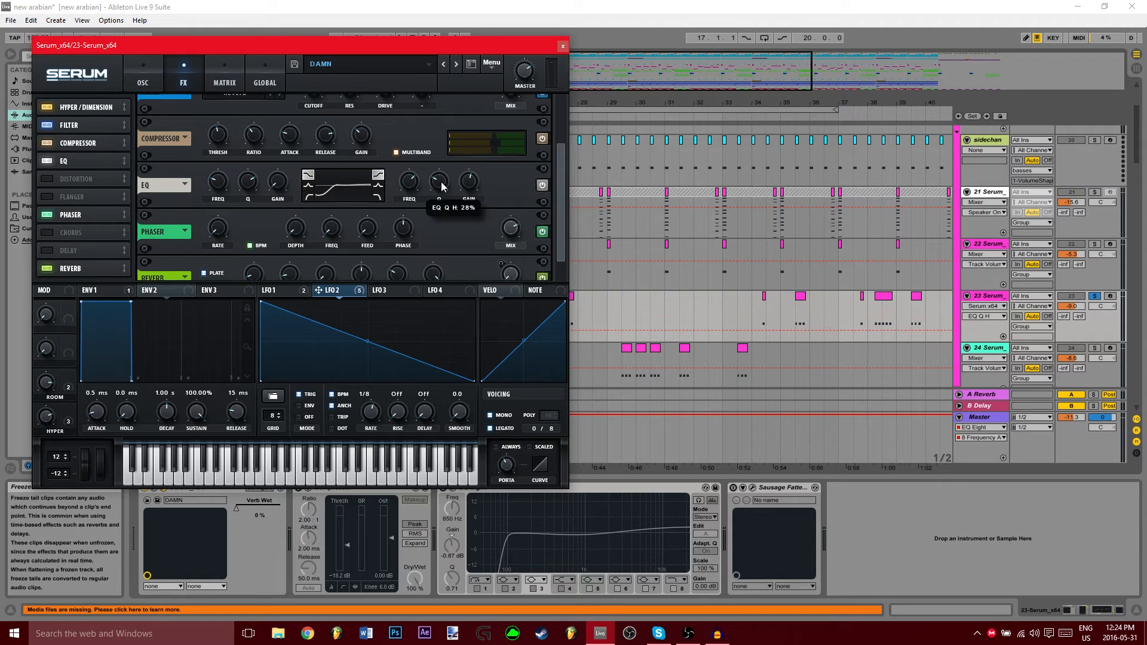
{"action": "mouse_move", "coordinate": [468, 183]}
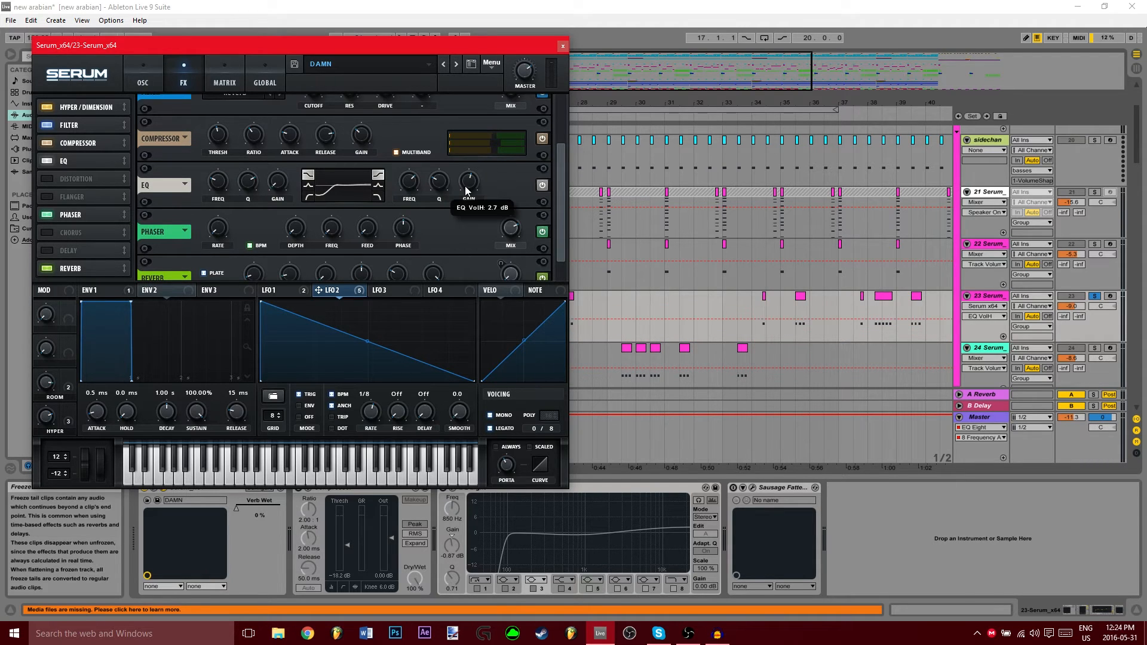
Scroll Serum's effects rack down to the phaser and reverb modules
{"action": "scroll", "scroll_direction": "down", "scroll_amount": 3}
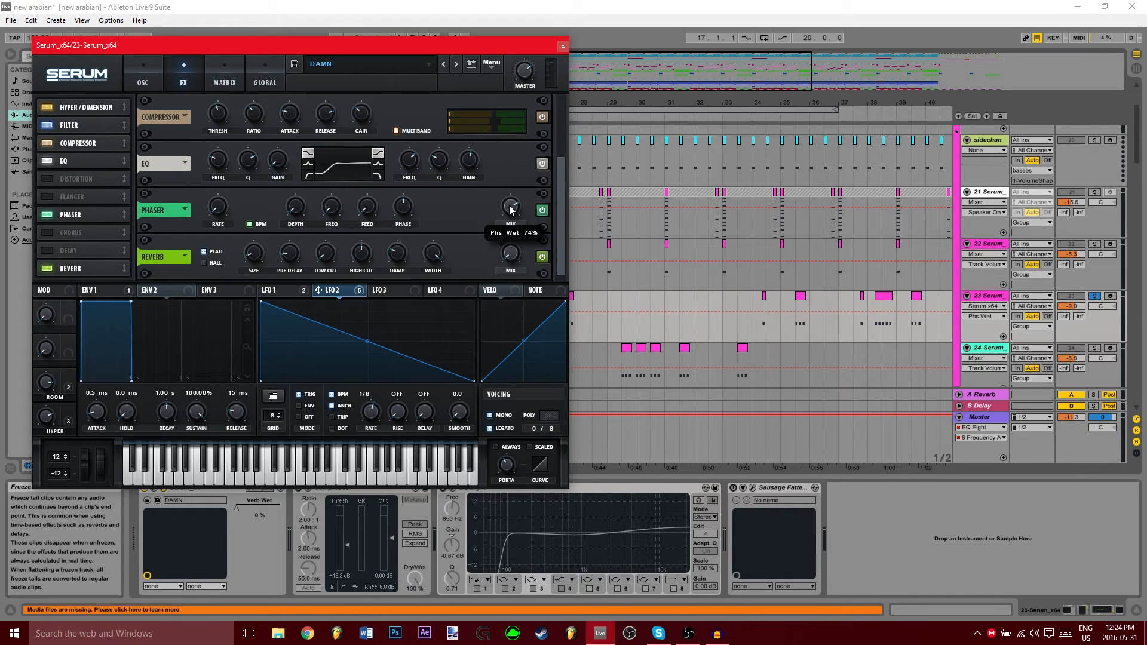
{"action": "mouse_move", "coordinate": [217, 206]}
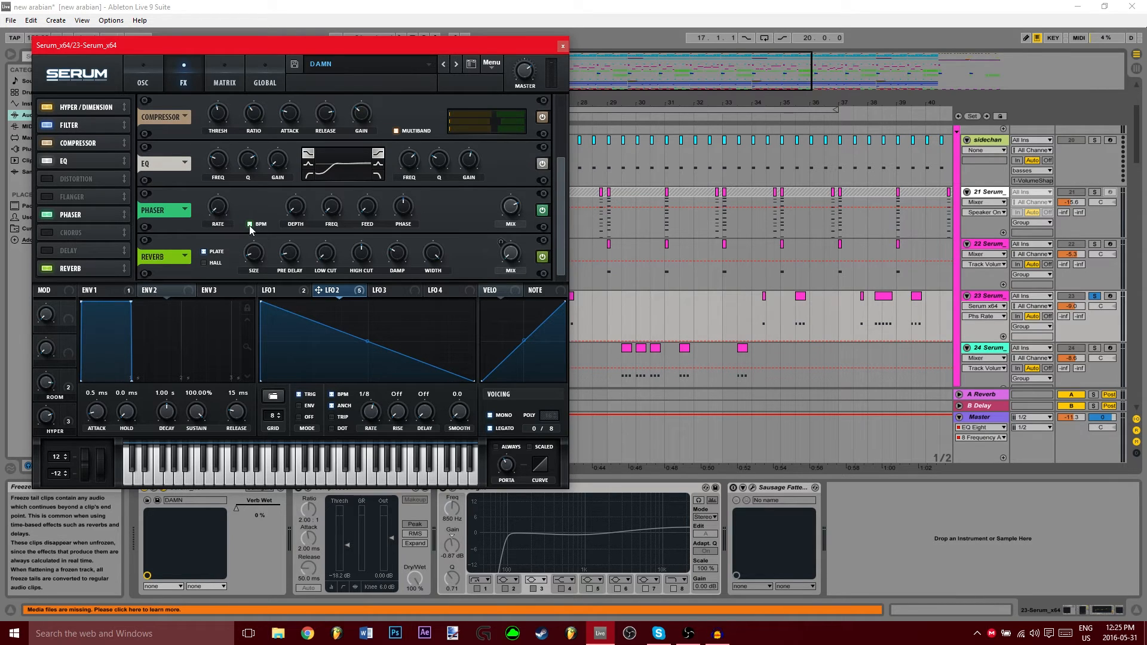
{"action": "mouse_move", "coordinate": [330, 208]}
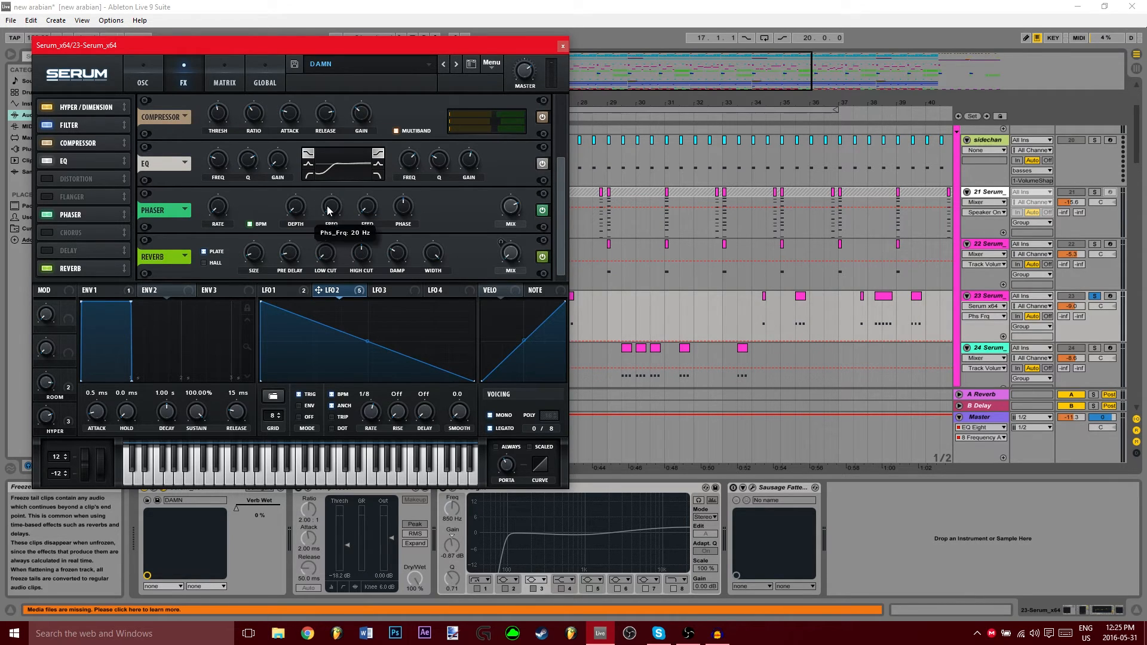
{"action": "mouse_move", "coordinate": [406, 207]}
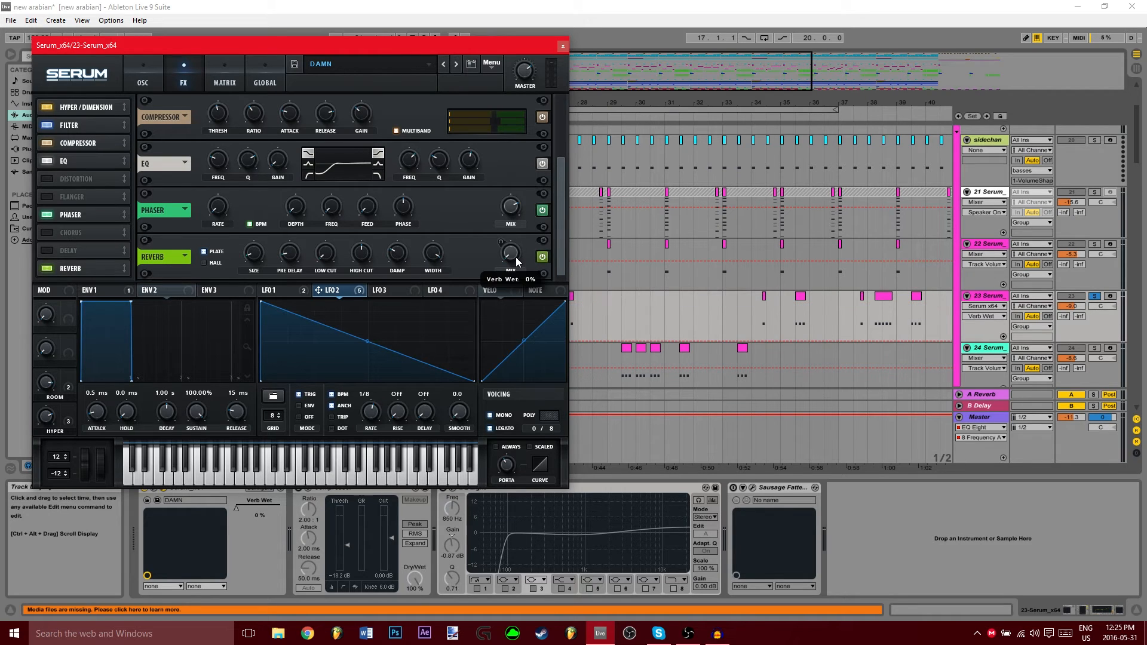
{"action": "mouse_move", "coordinate": [499, 284]}
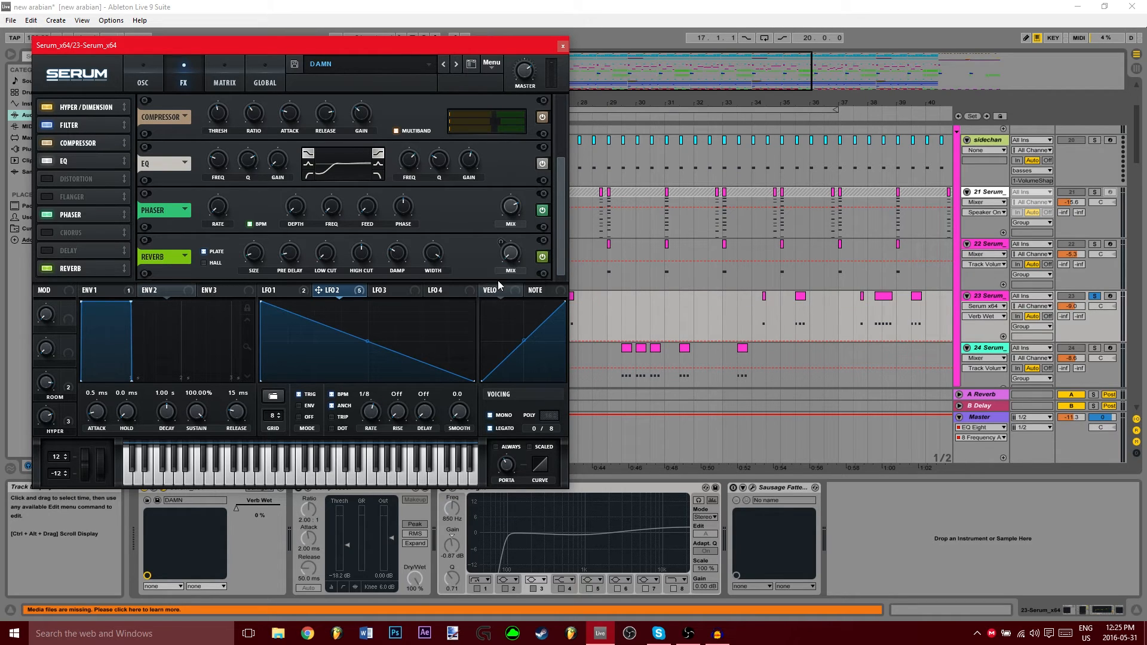
Switch from LFO 1 to envelope 1, then review the modulation matrix routings
{"action": "left_click", "coordinate": [275, 290]}
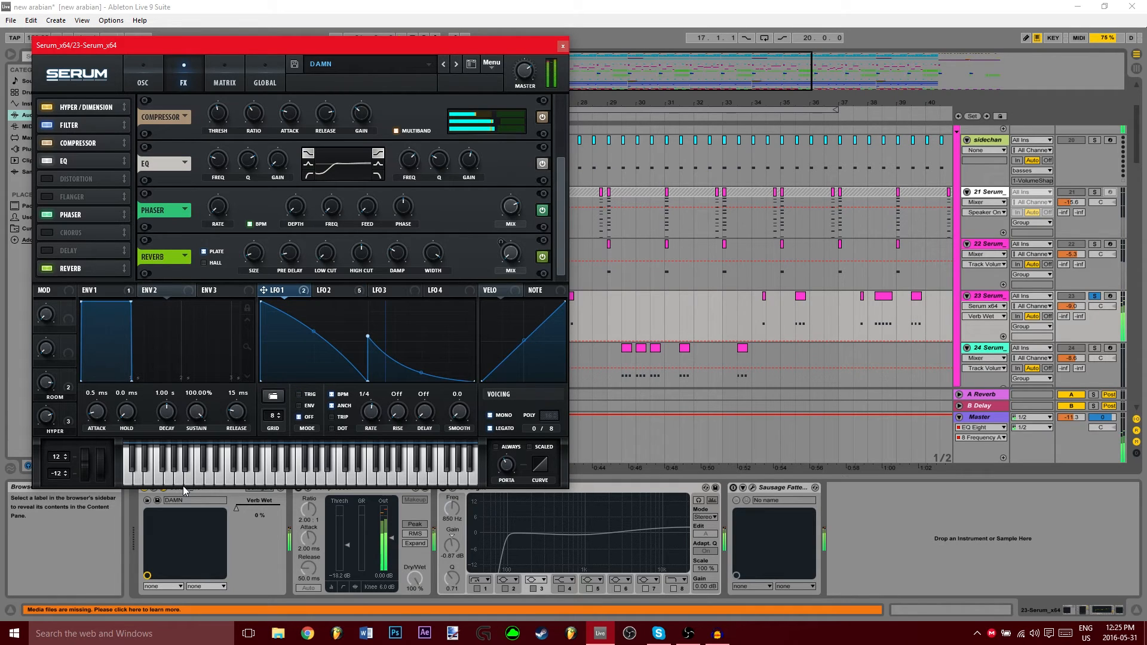
{"action": "left_click", "coordinate": [94, 290]}
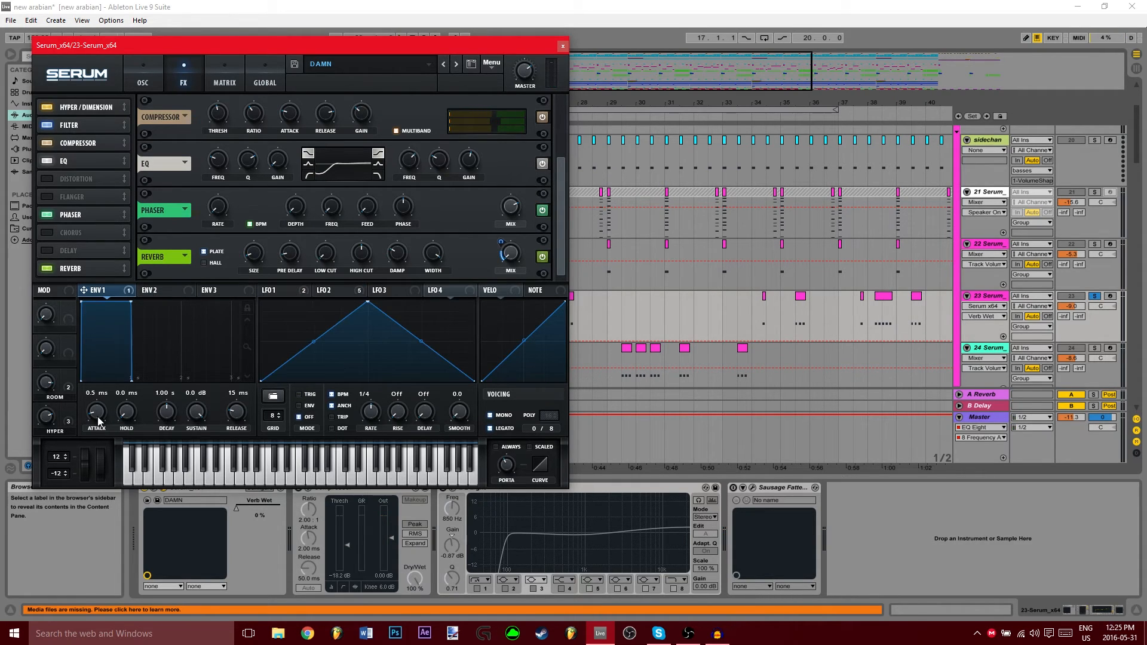
{"action": "mouse_move", "coordinate": [126, 412]}
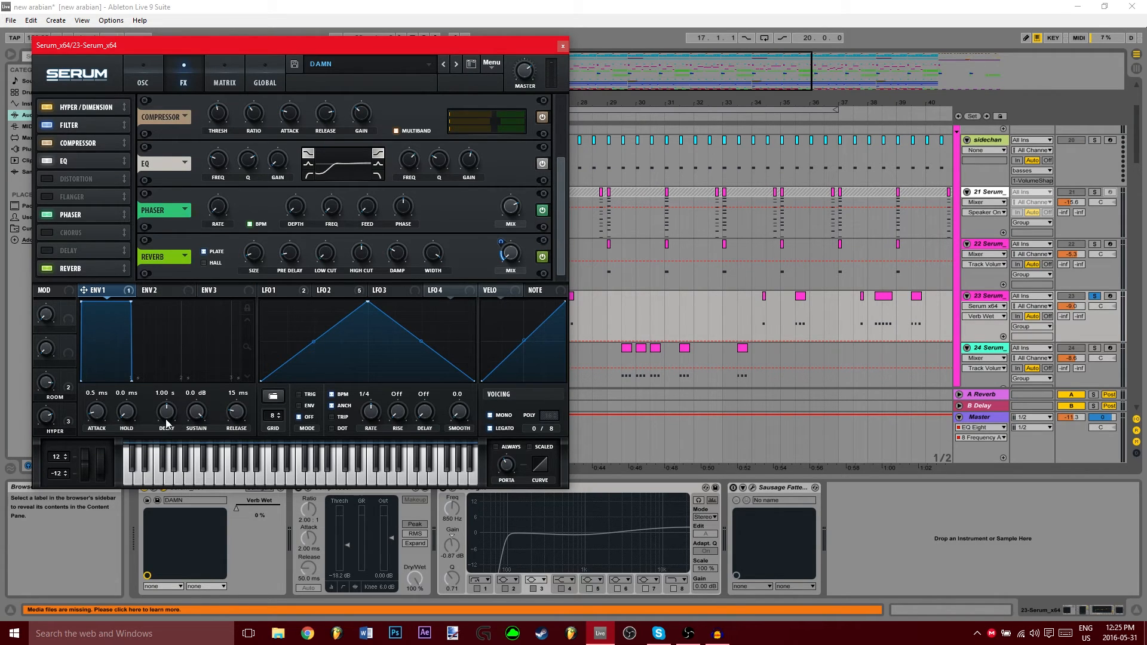
{"action": "mouse_move", "coordinate": [205, 418]}
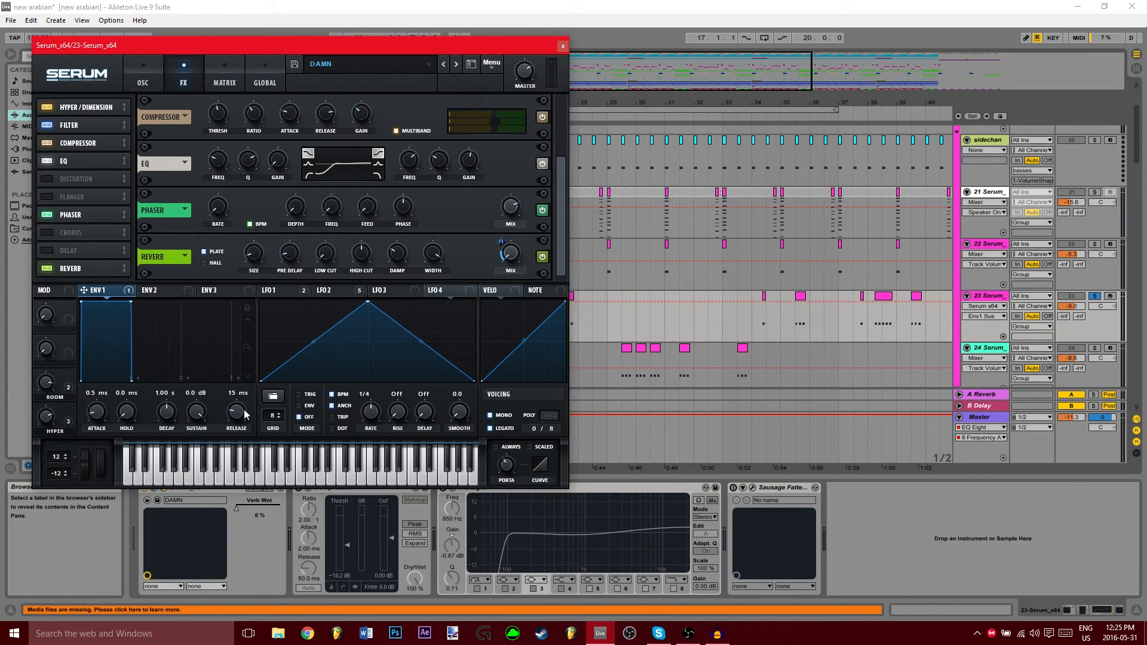
{"action": "mouse_move", "coordinate": [162, 334]}
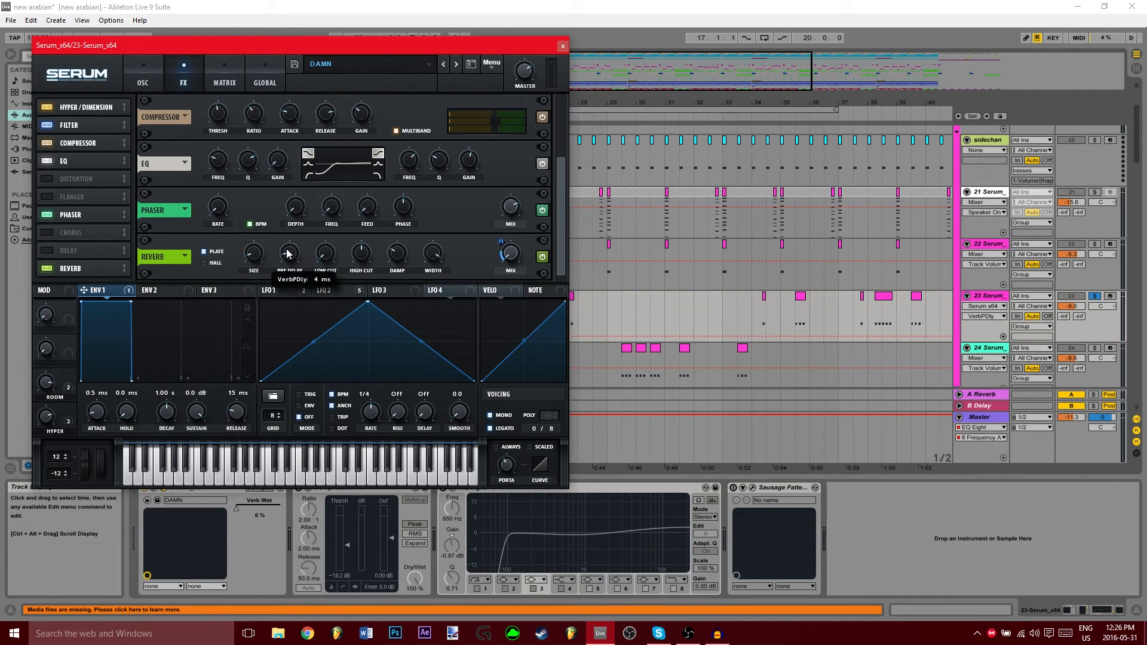
{"action": "mouse_move", "coordinate": [355, 254]}
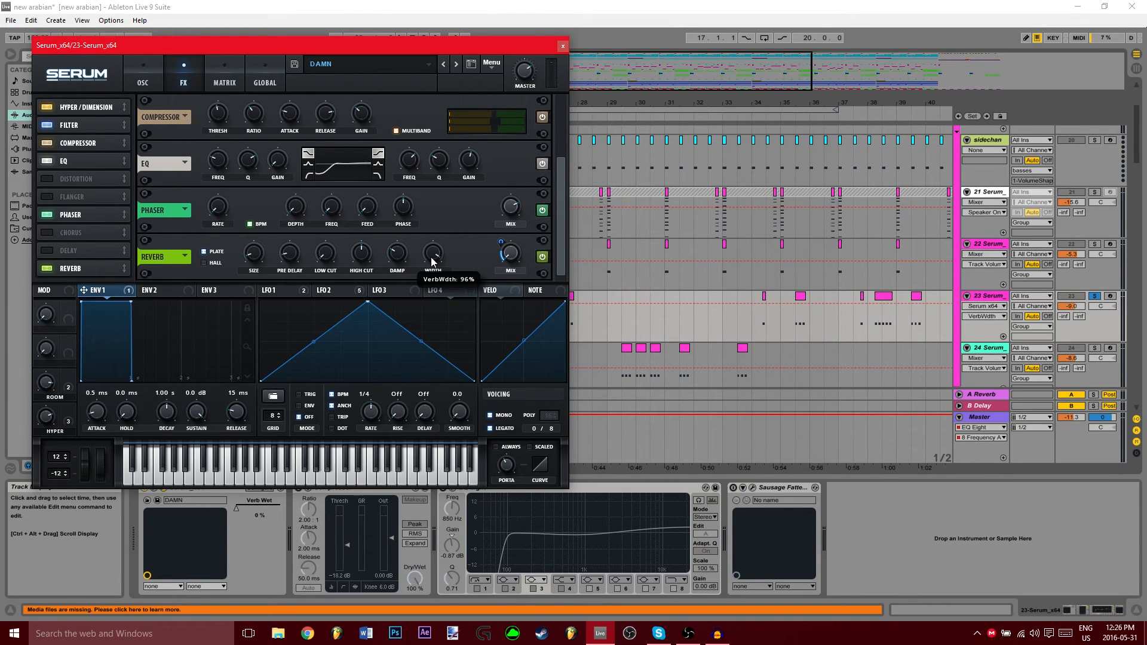
{"action": "mouse_move", "coordinate": [190, 290]}
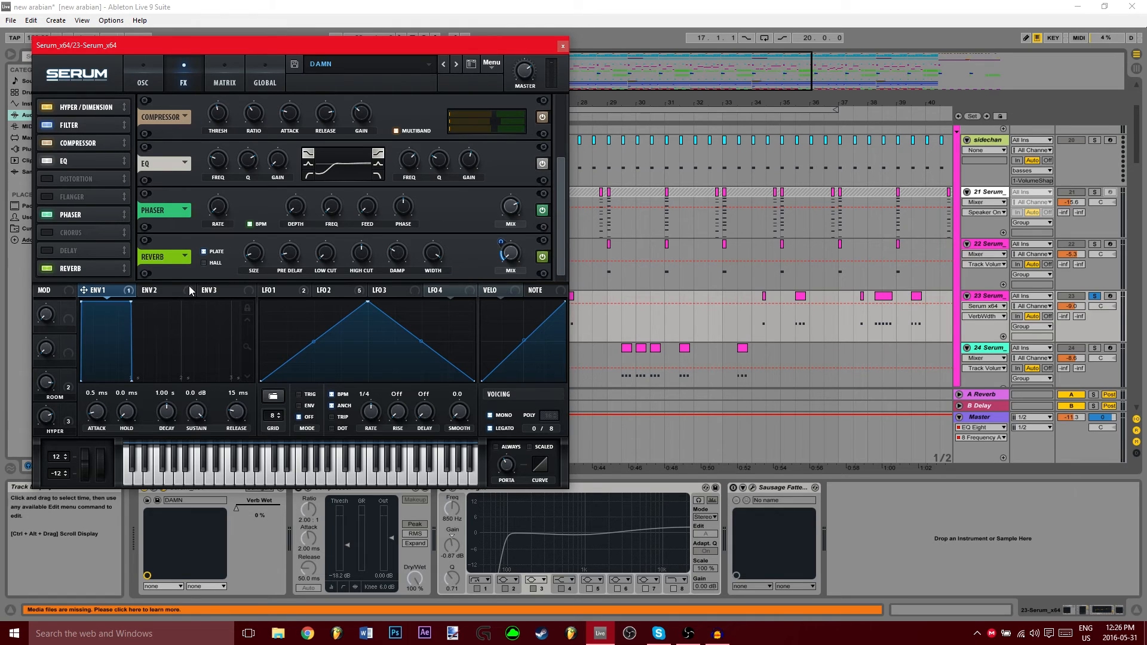
{"action": "left_click", "coordinate": [224, 72]}
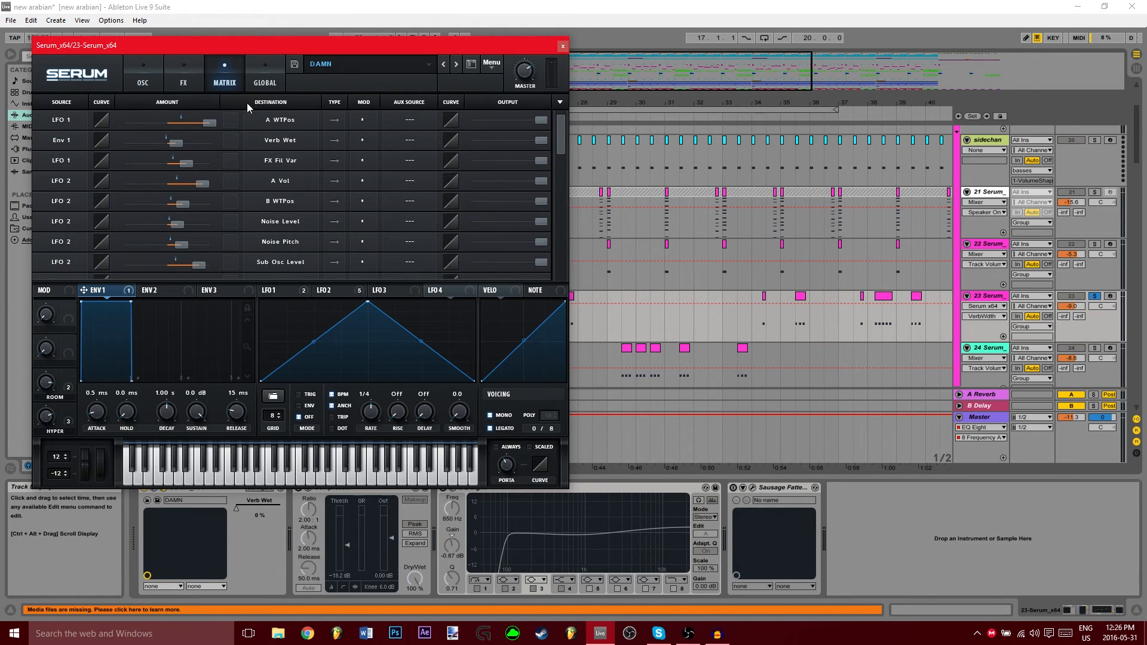
{"action": "scroll", "scroll_direction": "down", "scroll_amount": 3}
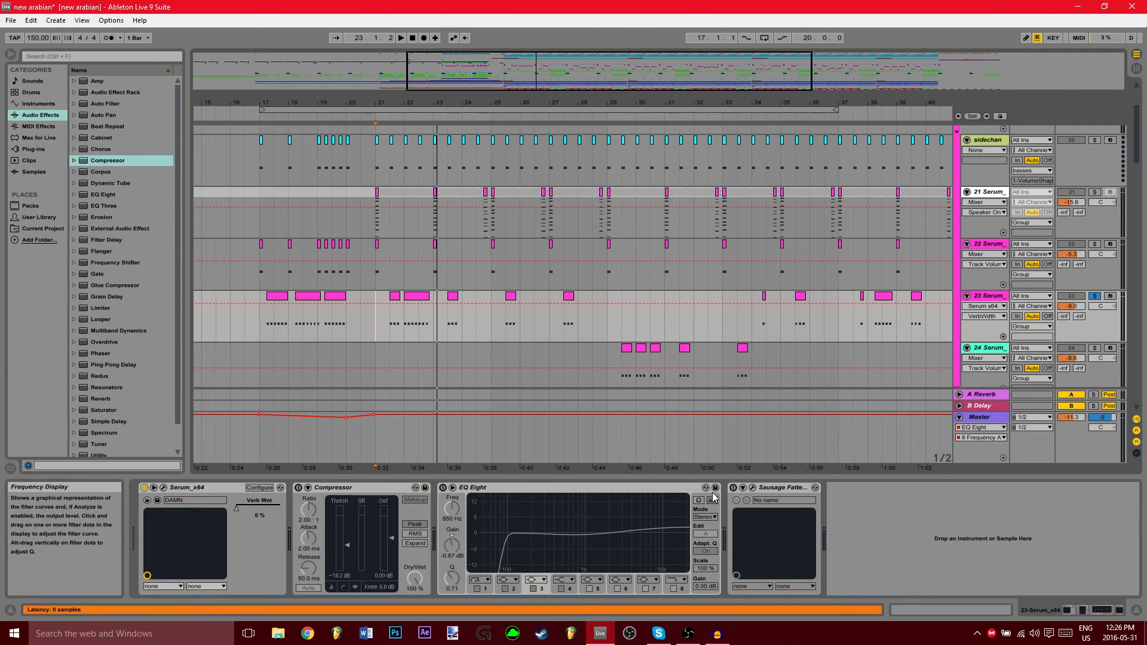
{"action": "mouse_move", "coordinate": [760, 487]}
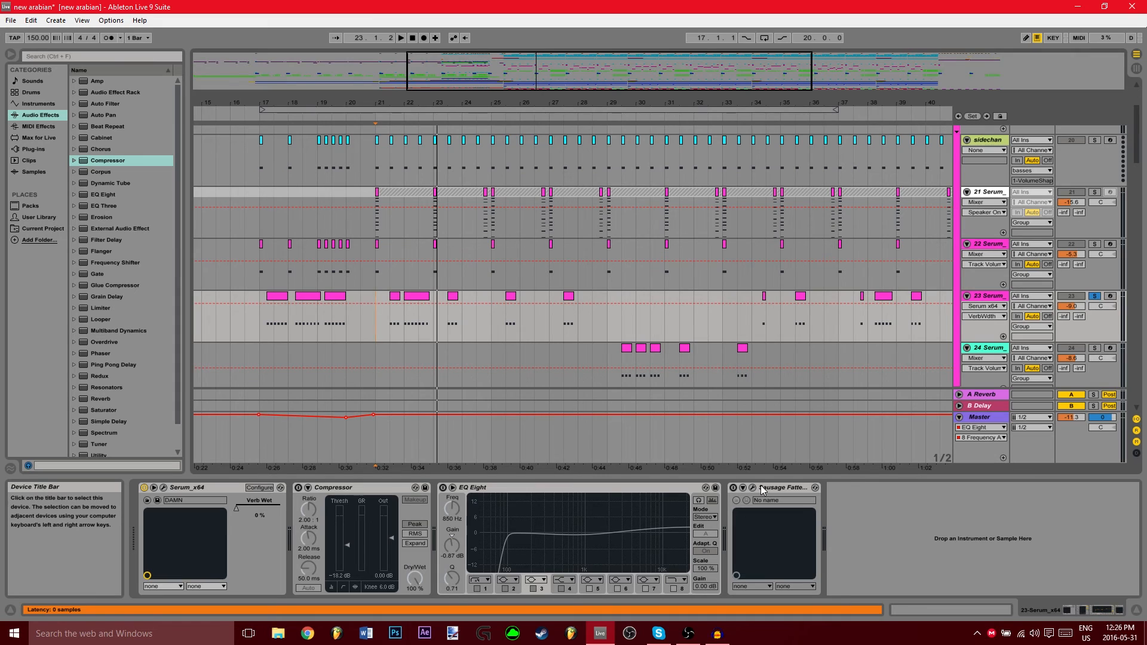
{"action": "mouse_move", "coordinate": [752, 488]}
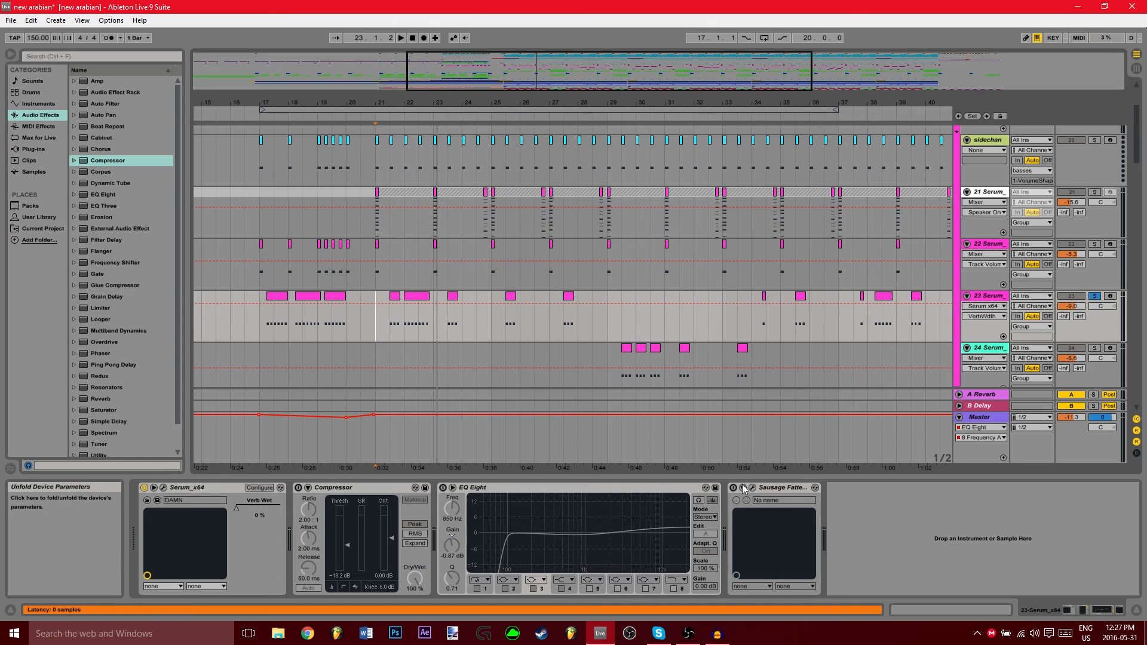
{"action": "mouse_move", "coordinate": [297, 490]}
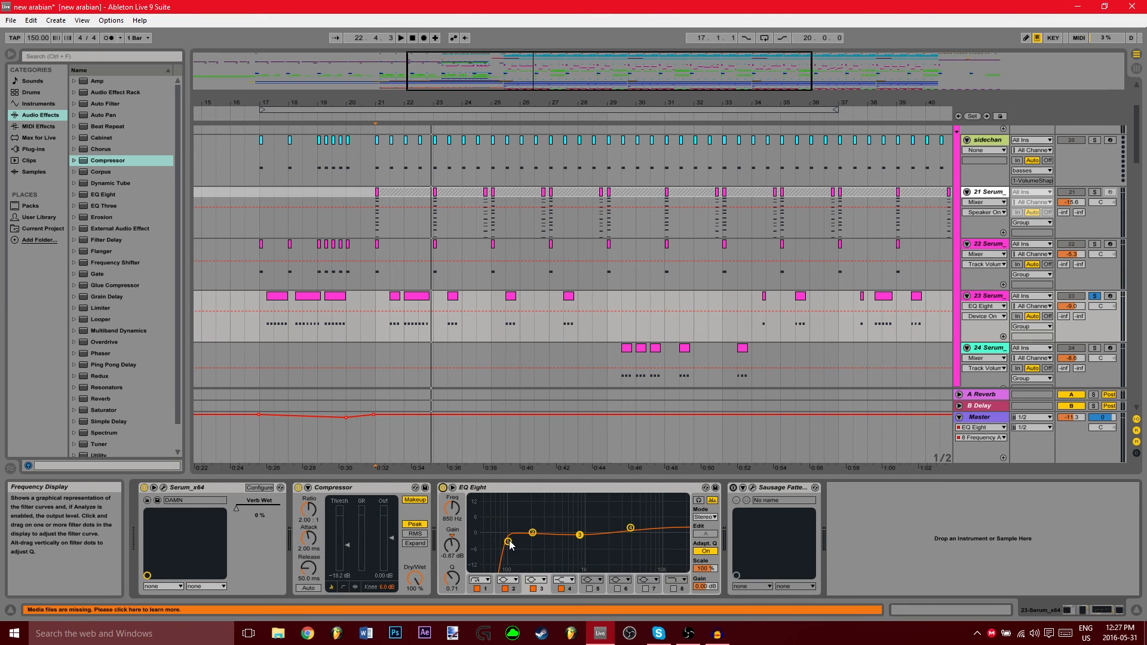
{"action": "mouse_move", "coordinate": [409, 598]}
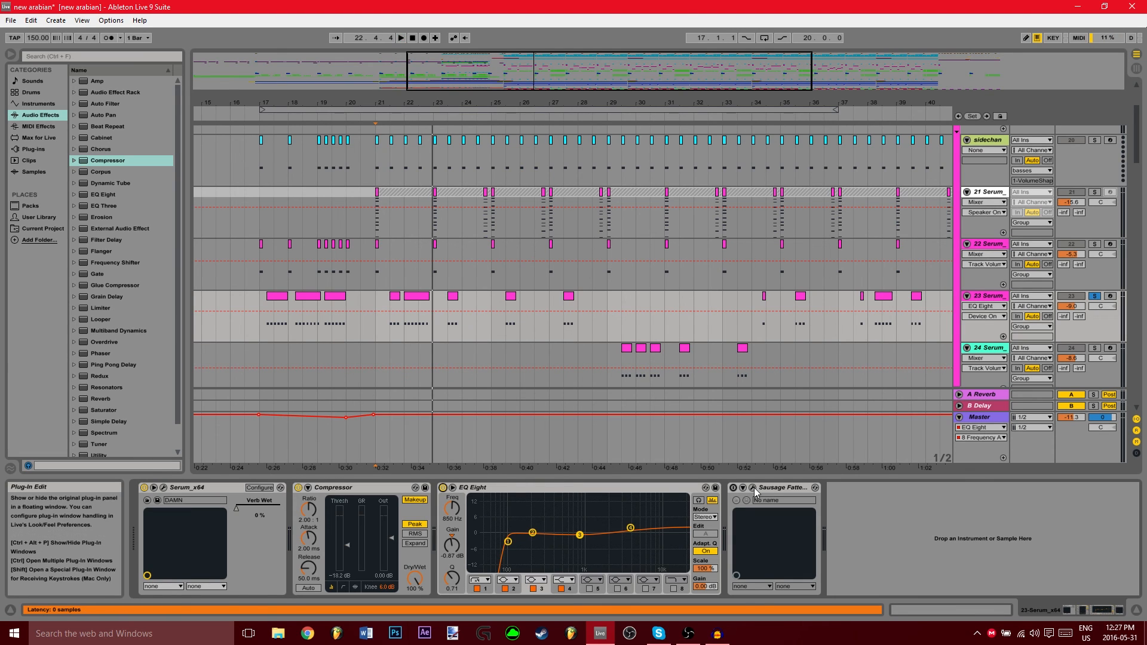
Select the Sausage Fattener device and solo track 23 Serum
{"action": "left_click", "coordinate": [750, 487]}
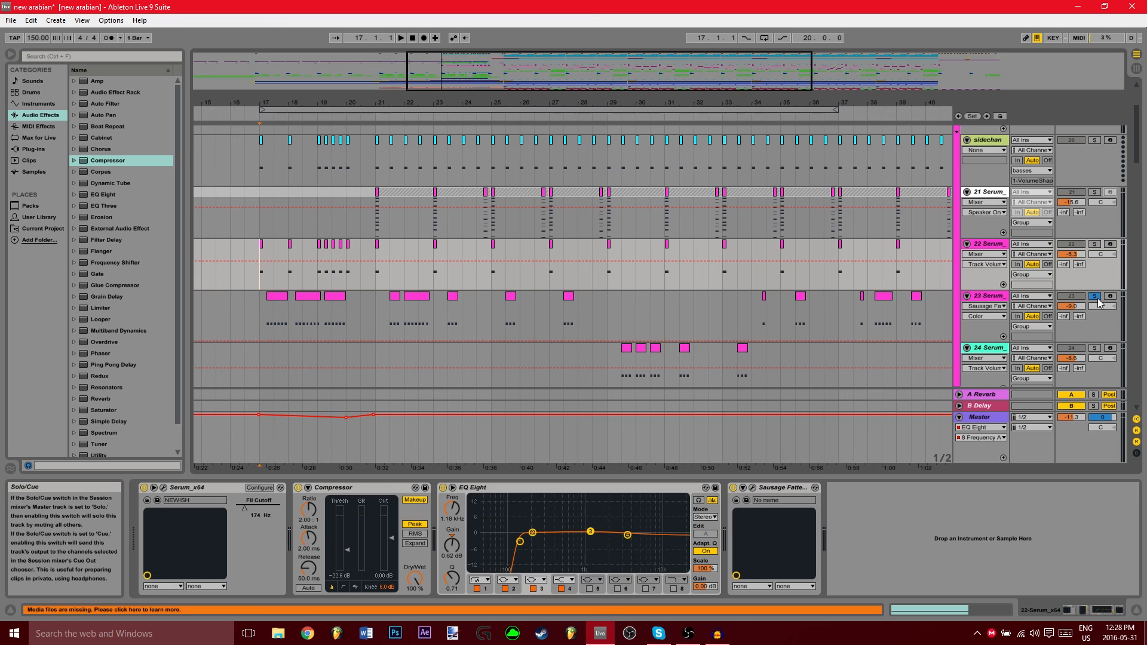
{"action": "left_click", "coordinate": [1095, 296]}
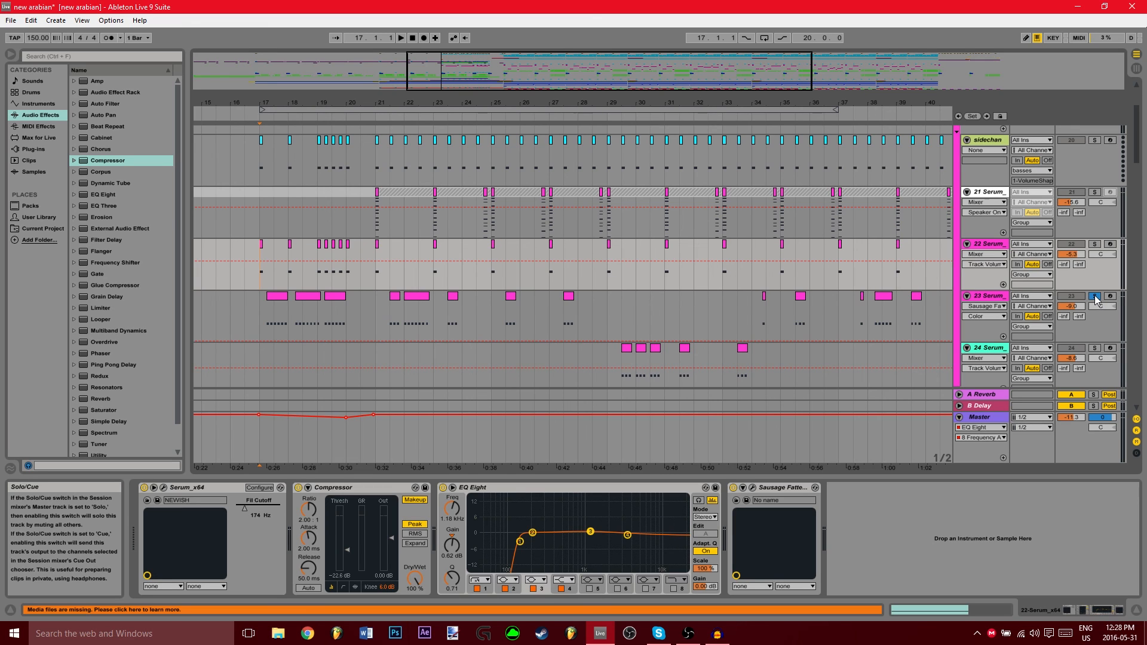